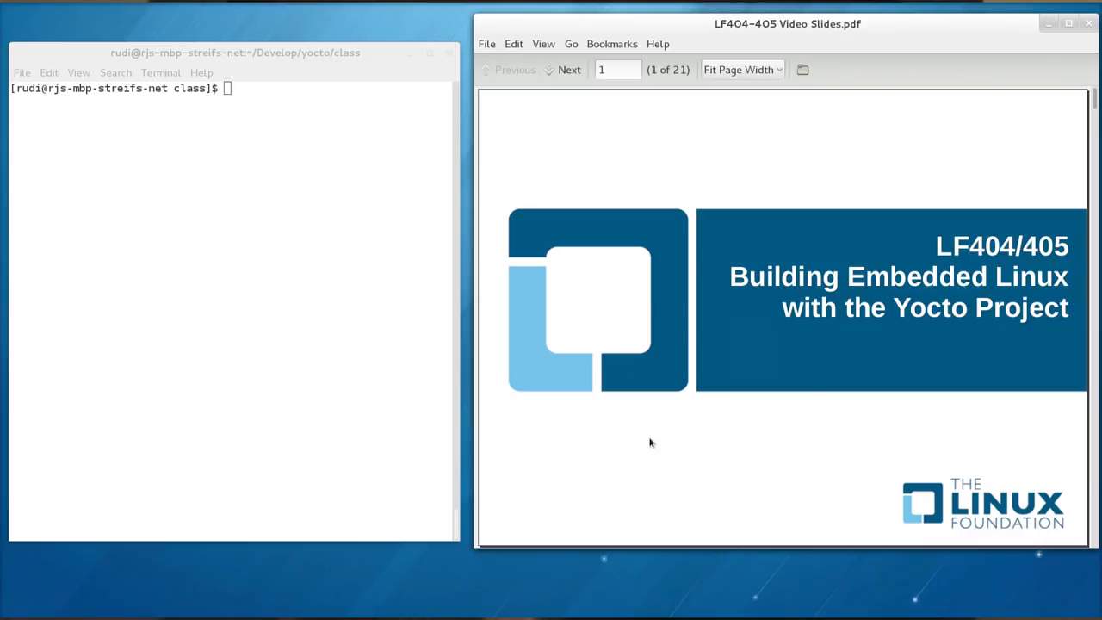
Step through the Target Board, BeagleBone, Labs and Target Board Setup slides to Serial Communication Setup
{"action": "left_click", "coordinate": [563, 68]}
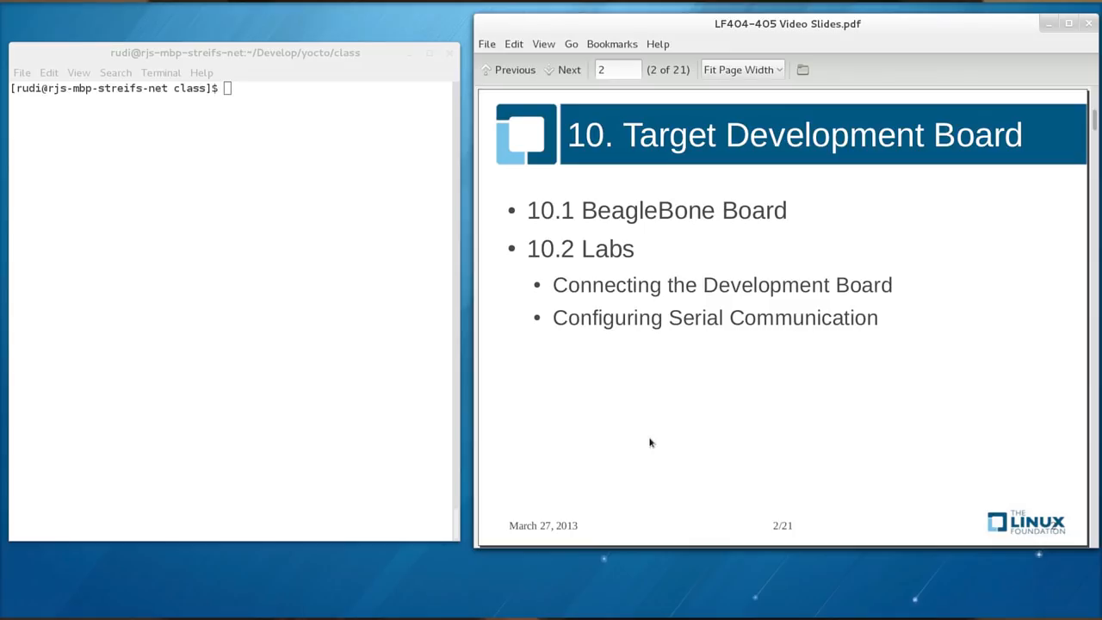
{"action": "left_click", "coordinate": [565, 69]}
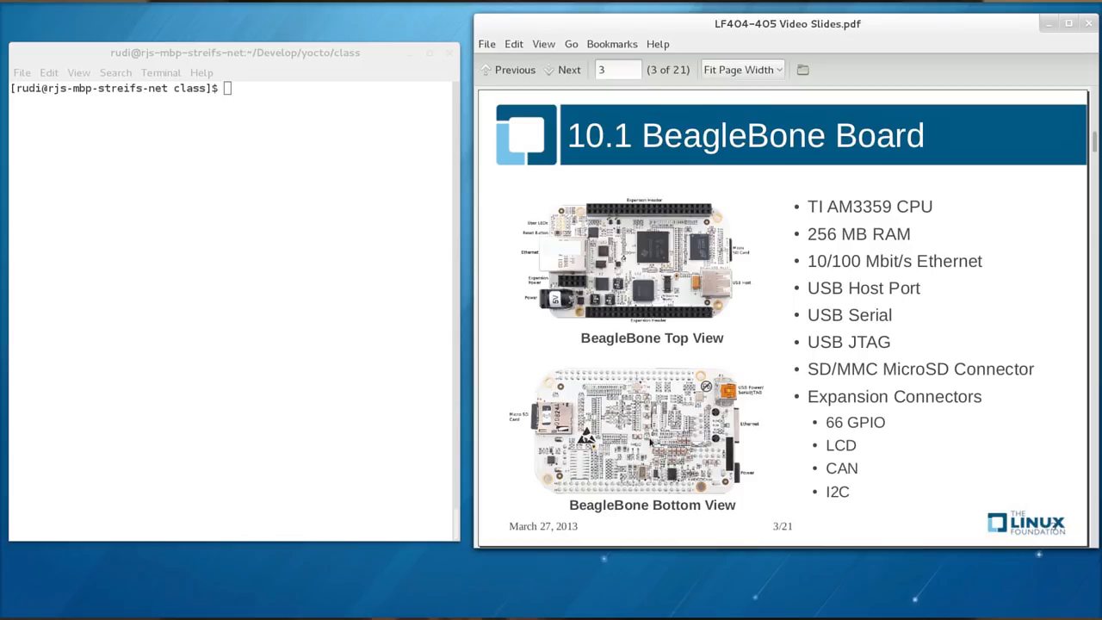
{"action": "left_click", "coordinate": [563, 69]}
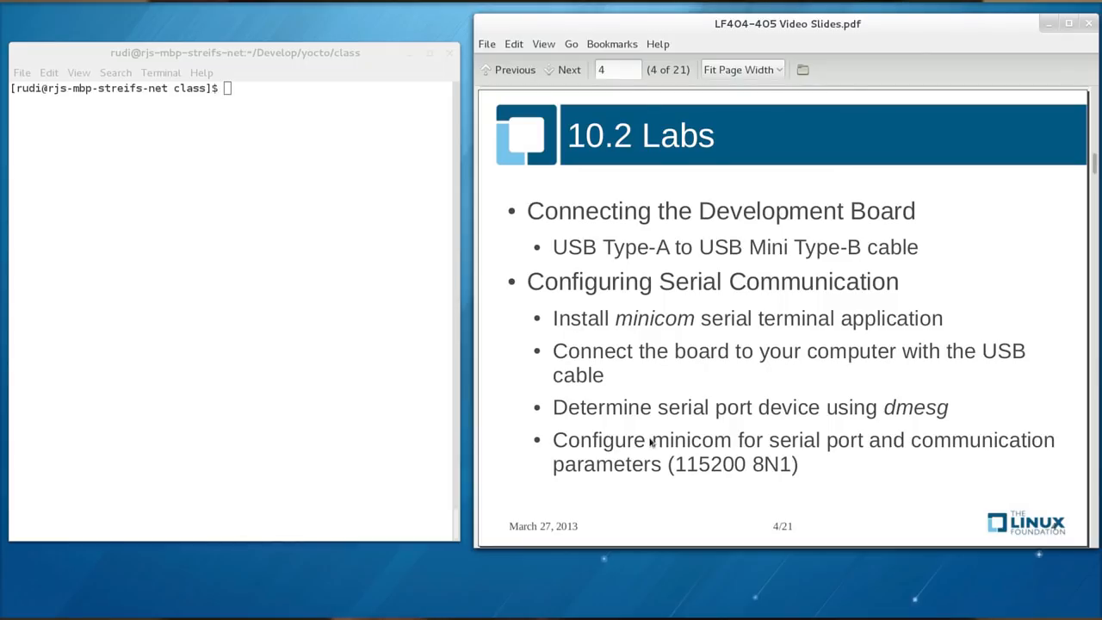
{"action": "left_click", "coordinate": [568, 69]}
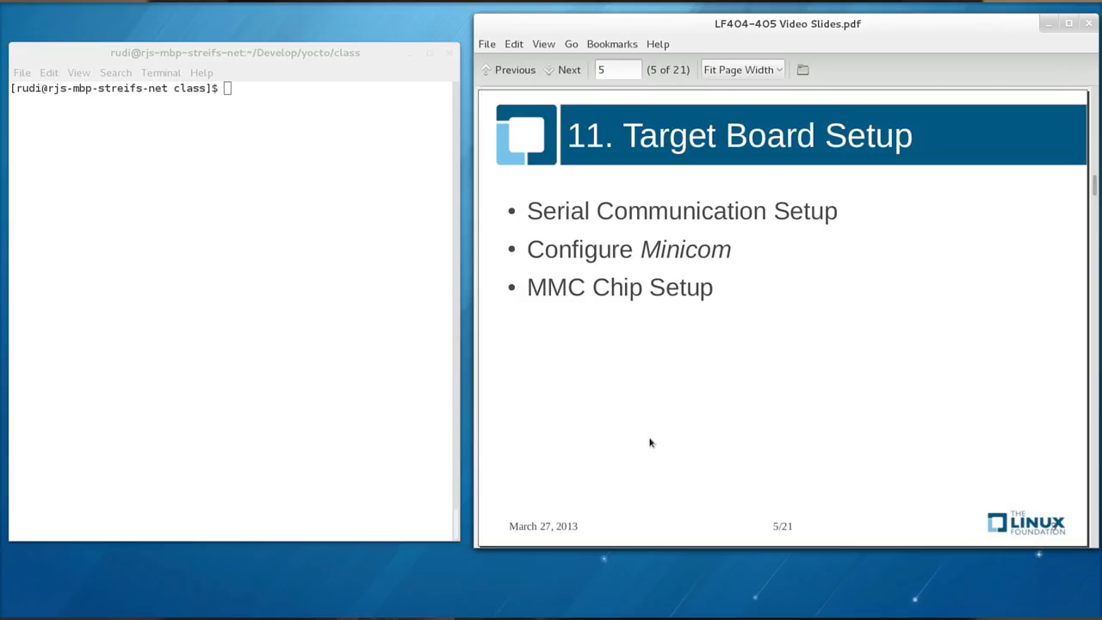
{"action": "left_click", "coordinate": [563, 69]}
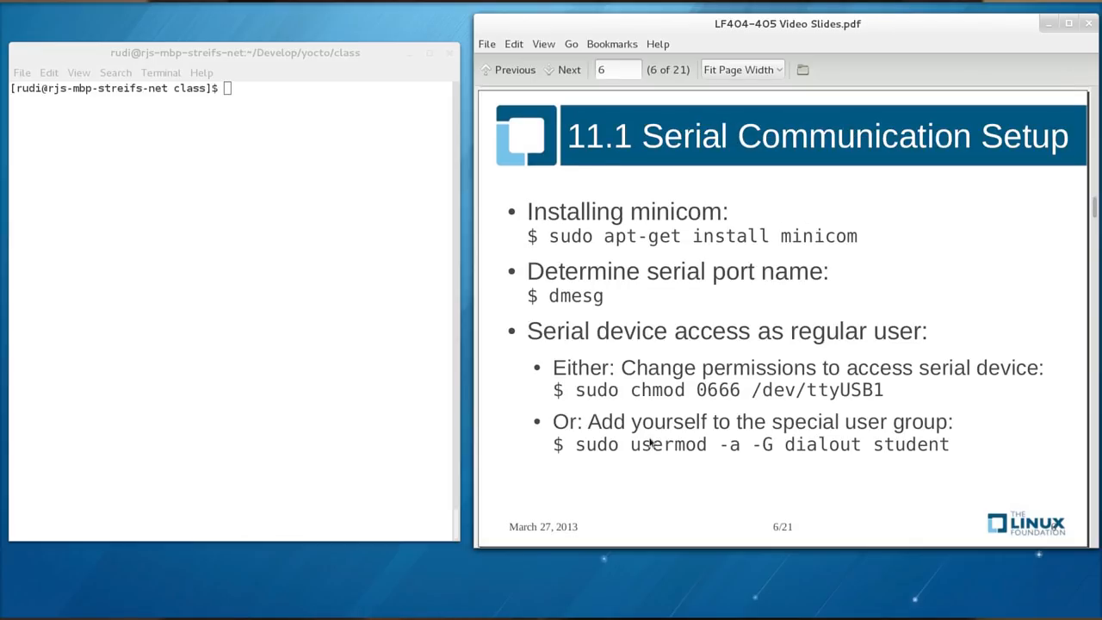
Run sudo apt-get install minicom in the terminal to install minicom and lrzsz
{"action": "left_click", "coordinate": [232, 319]}
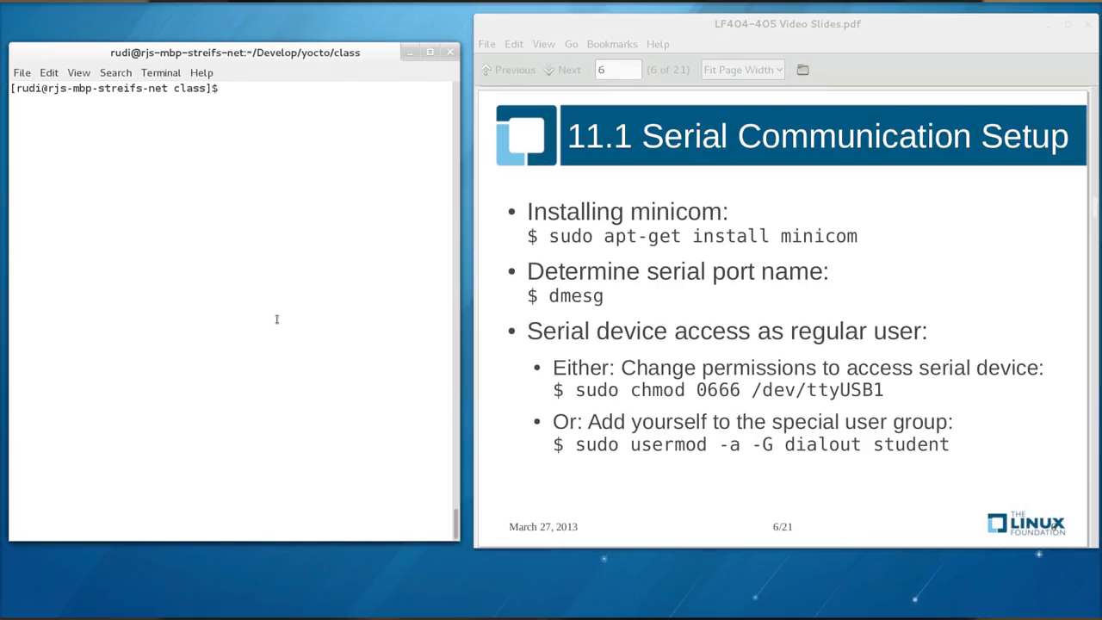
{"action": "type", "text": "sudo"}
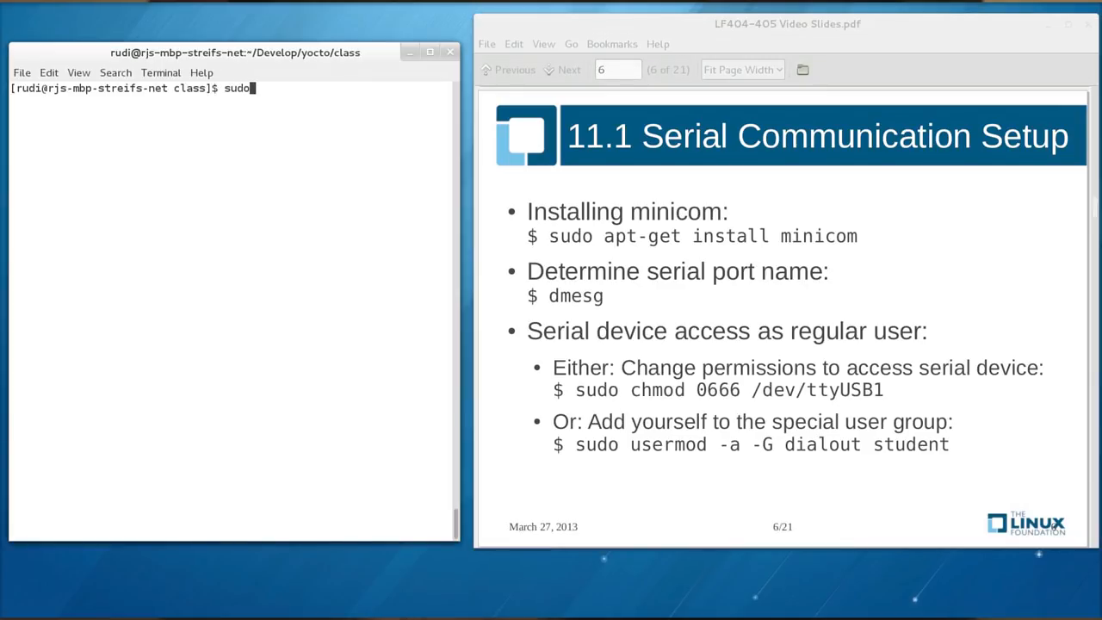
{"action": "type", "text": "apt-"}
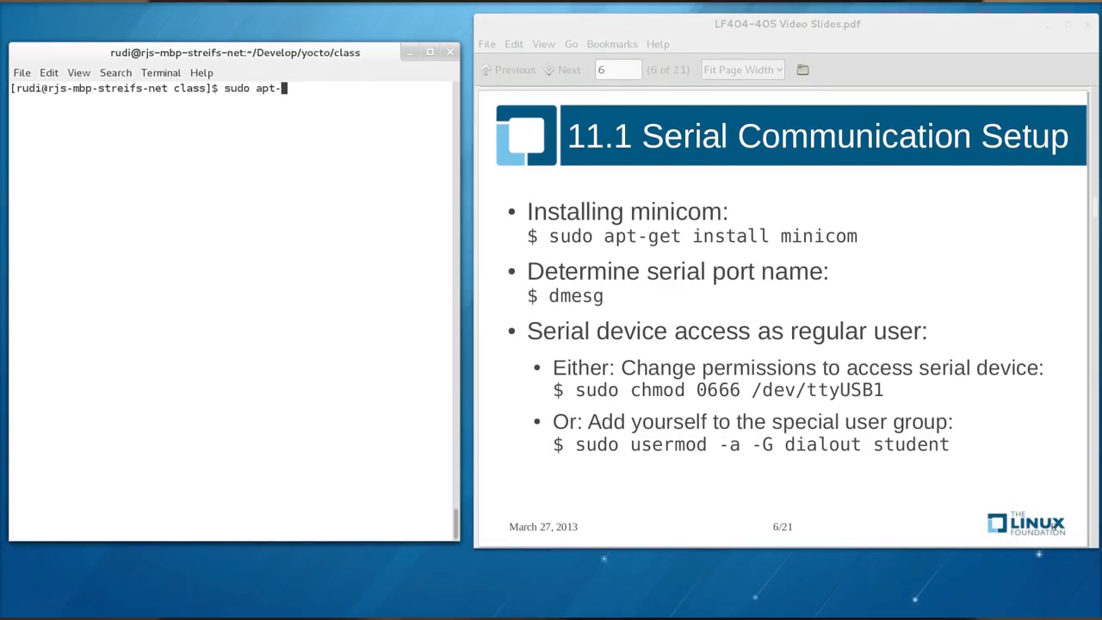
{"action": "type", "text": "get install"}
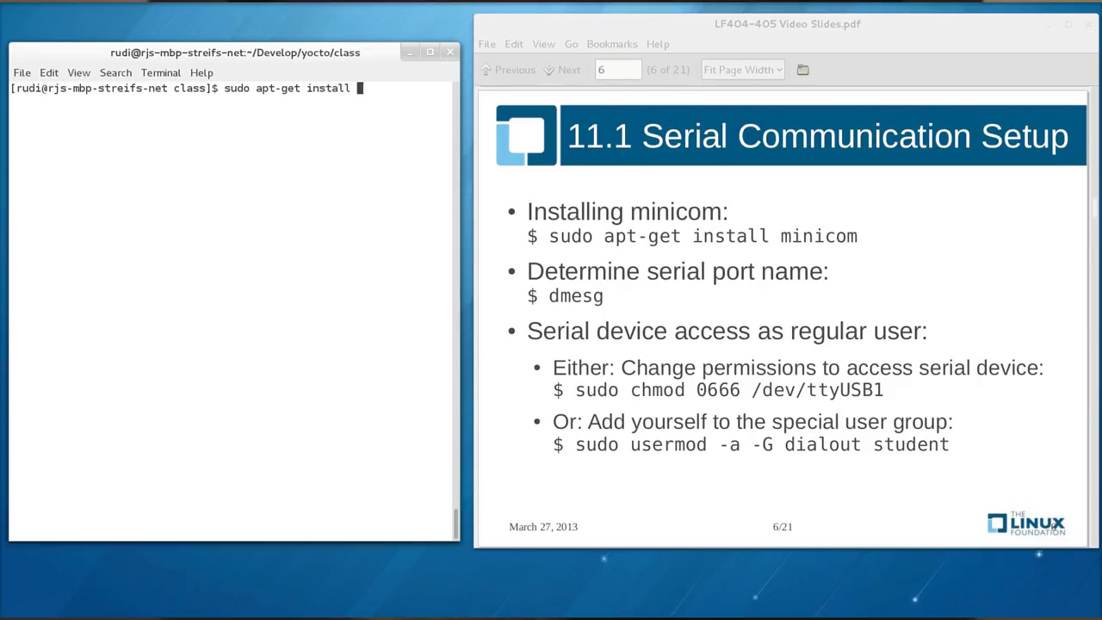
{"action": "type", "text": "minicom"}
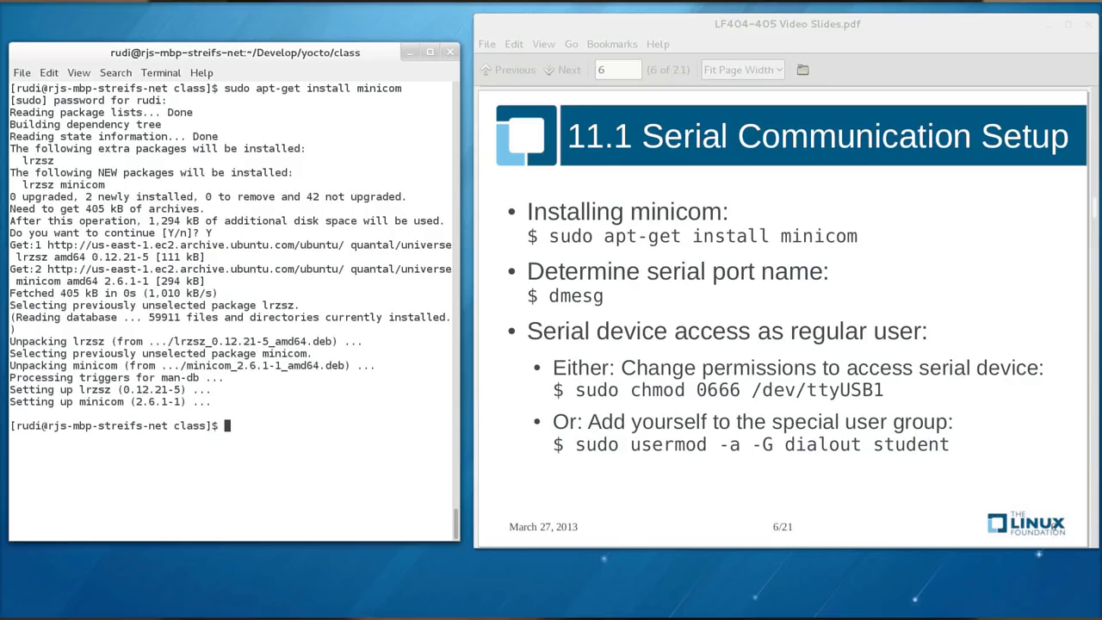
Run dmesg to reveal the FTDI USB serial converter attached as ttyUSB1
{"action": "type", "text": "dm"}
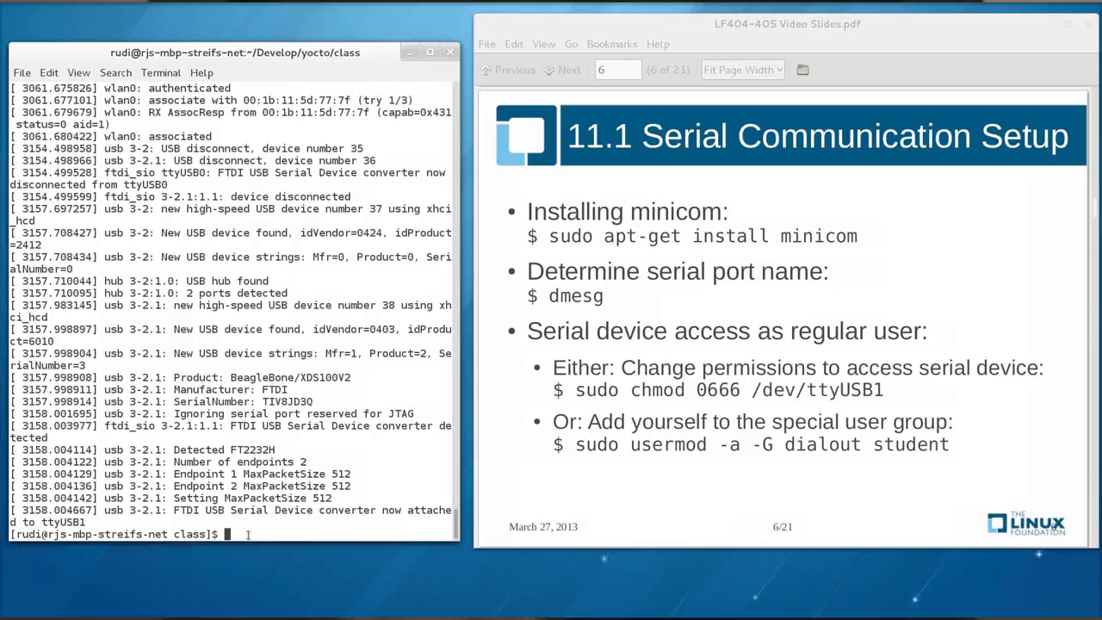
Run sudo chmod 666 /dev/ttyUSB1 to grant read-write access to the serial device
{"action": "type", "text": "sudo"}
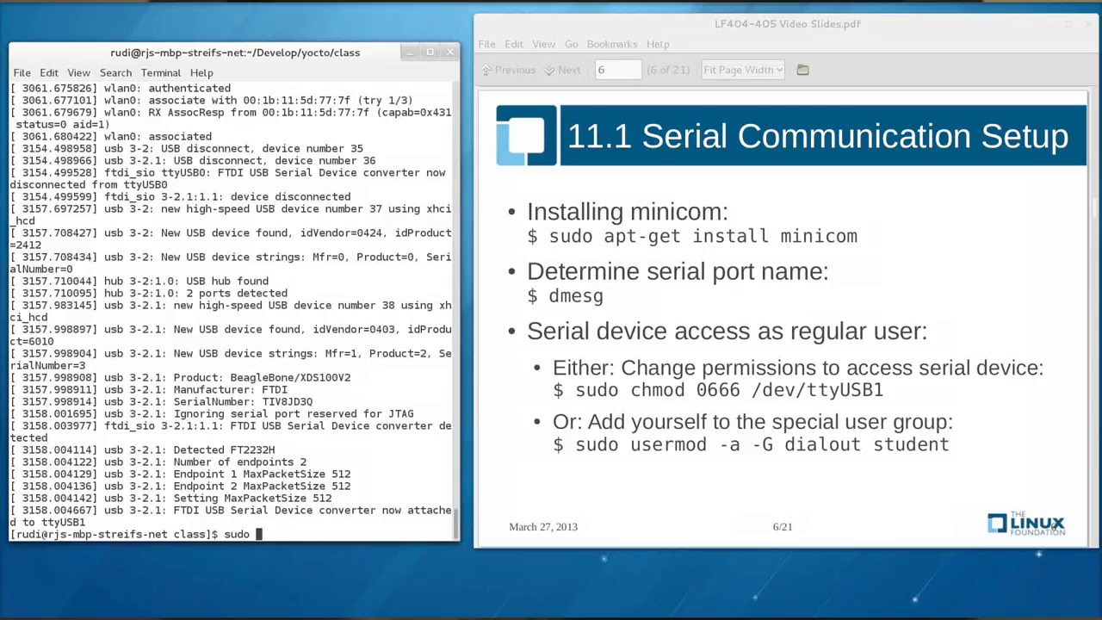
{"action": "type", "text": "chmod 666"}
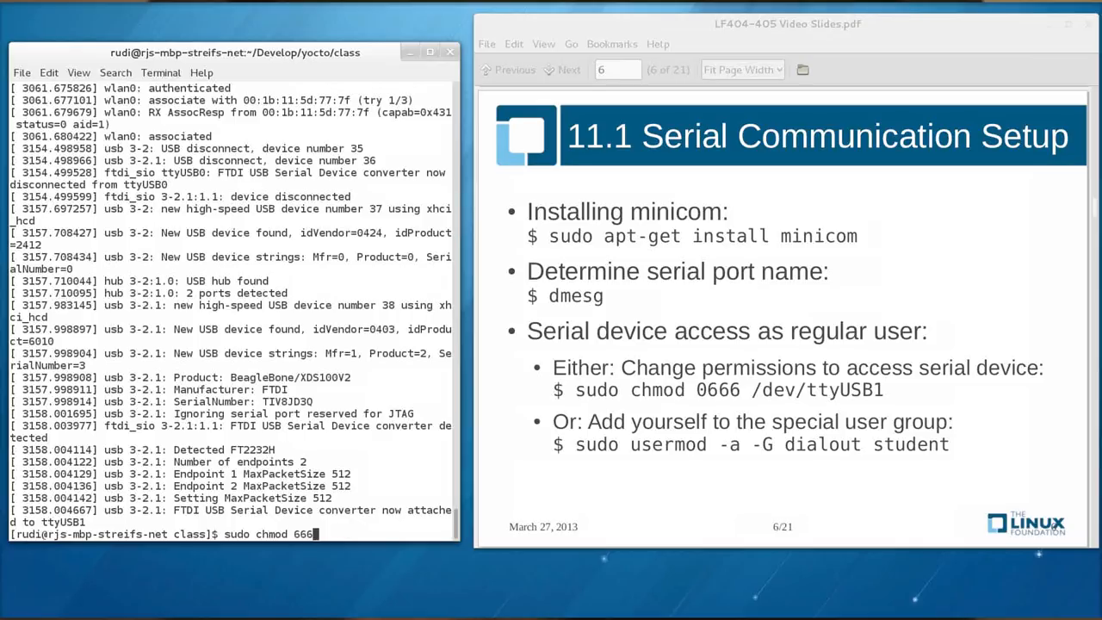
{"action": "type", "text": "/dev/ttyUSB1"}
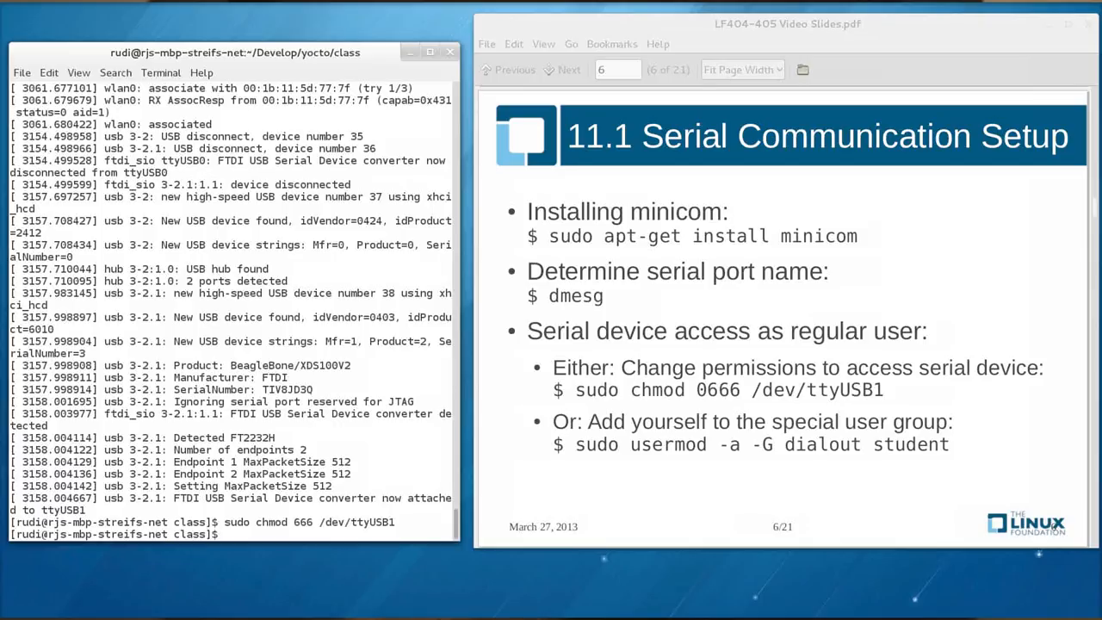
Run sudo usermod -a -G dialout rudi to add rudi to the dialout group
{"action": "type", "text": "sudo"}
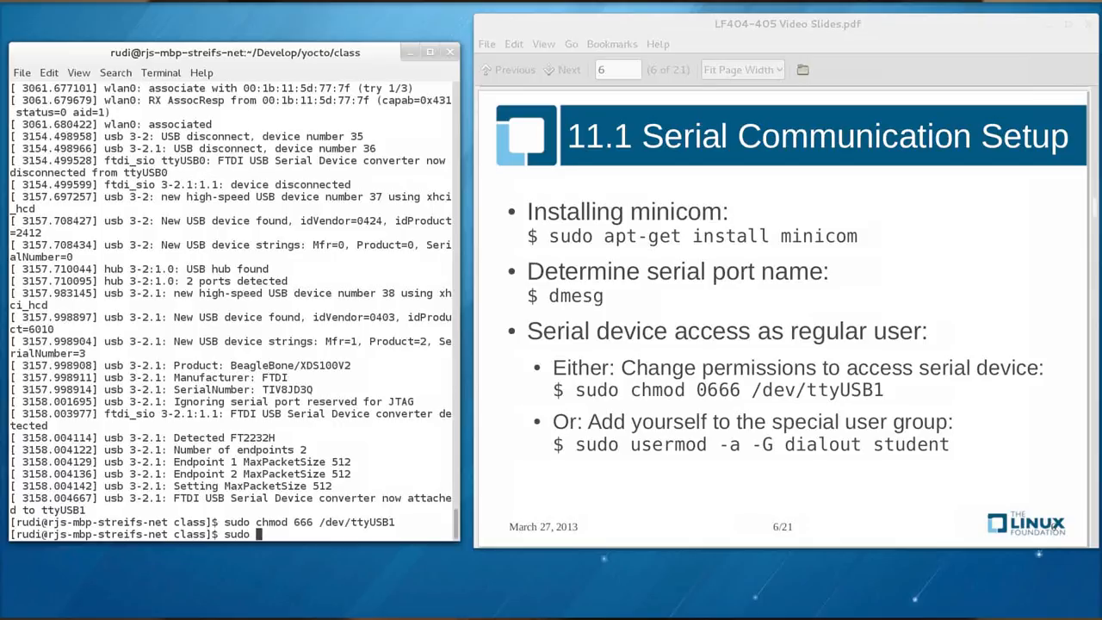
{"action": "type", "text": "usermod -a -G dialout"}
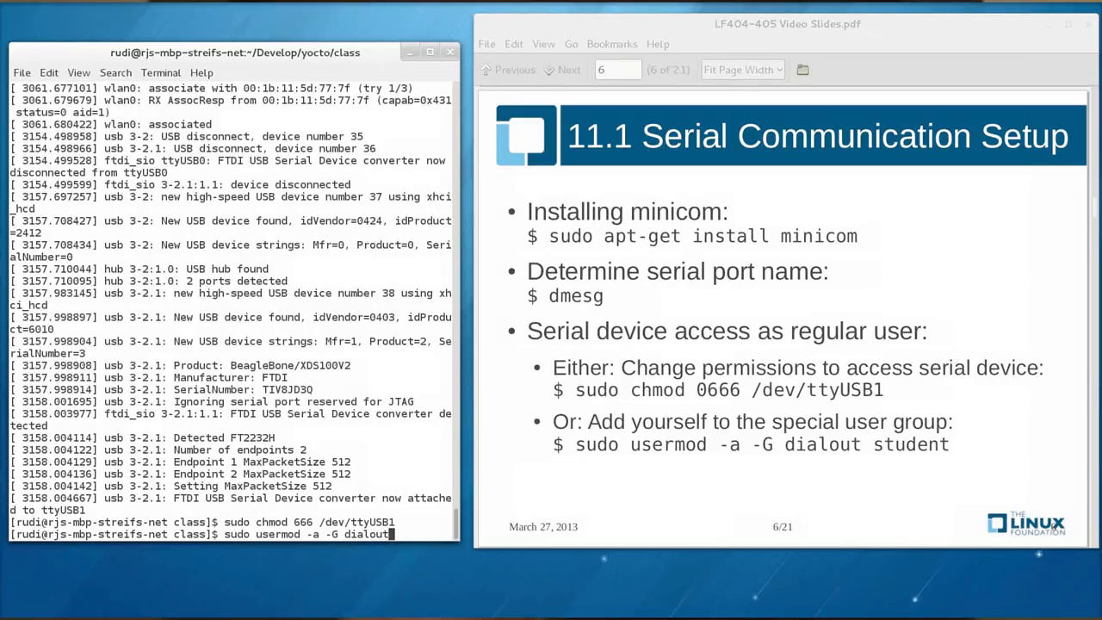
{"action": "type", "text": "rudi"}
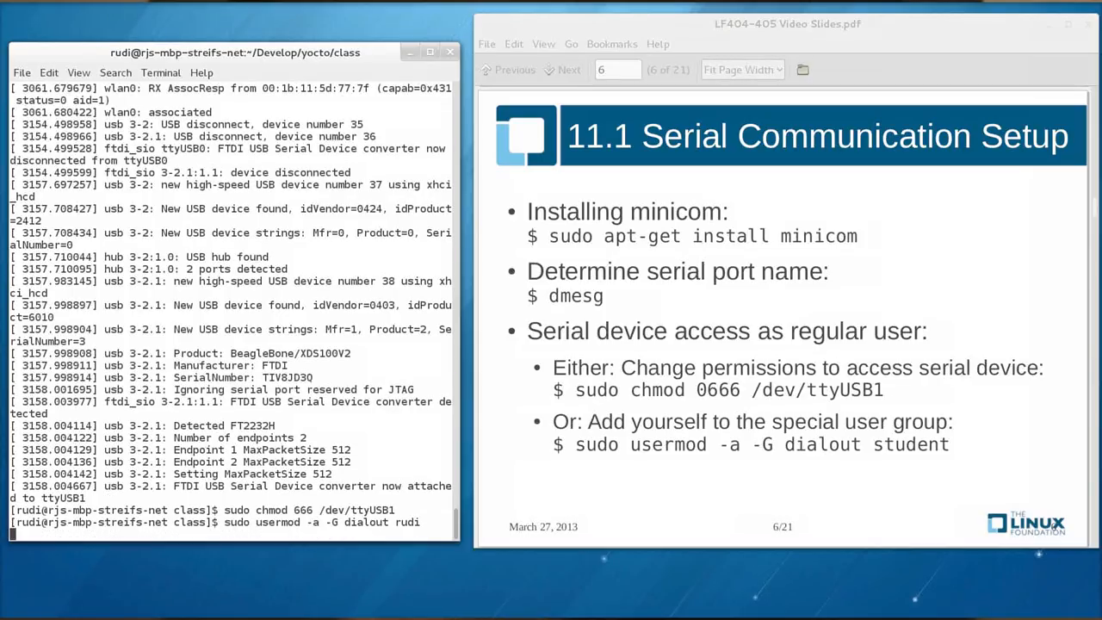
{"action": "key", "text": "Return"}
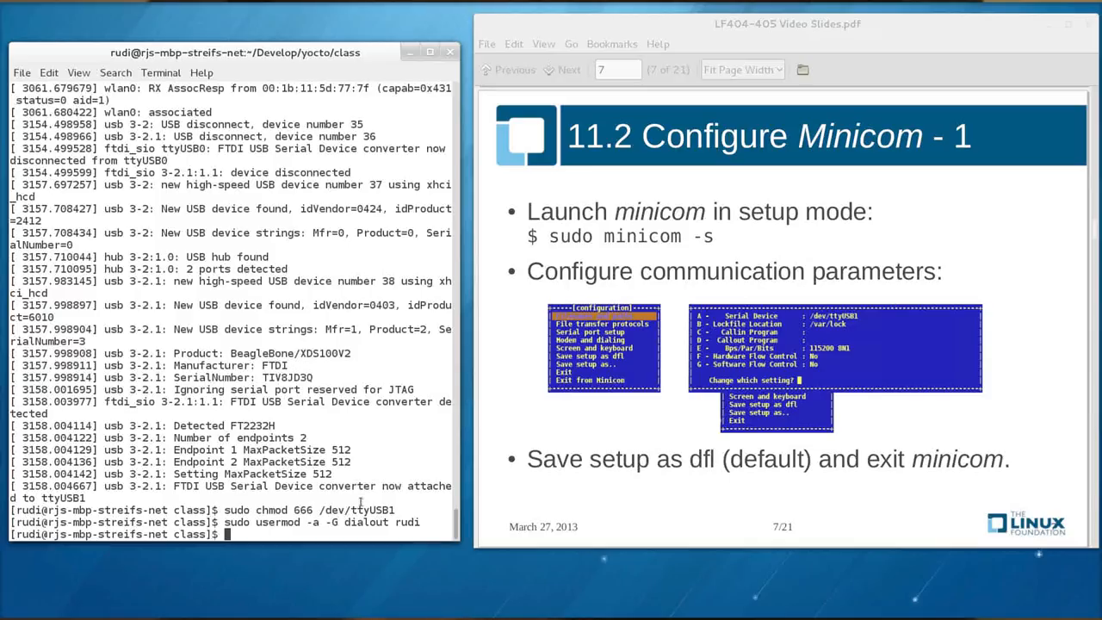
Run sudo minicom -s, walk down the configuration menu and choose Exit from Minicom
{"action": "type", "text": "s"}
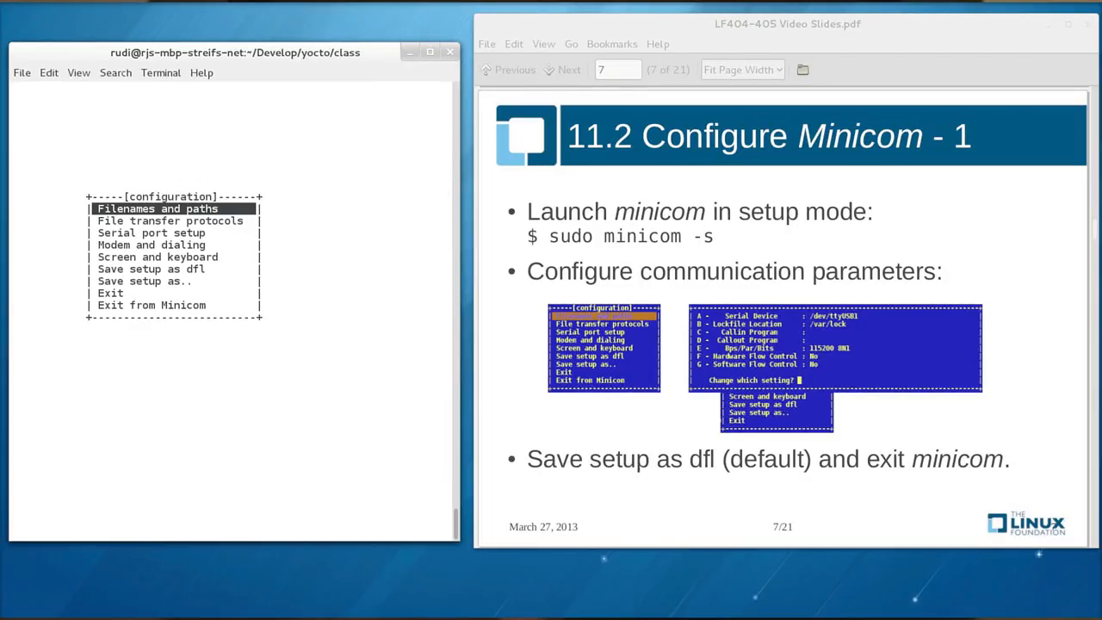
{"action": "key", "text": "Down"}
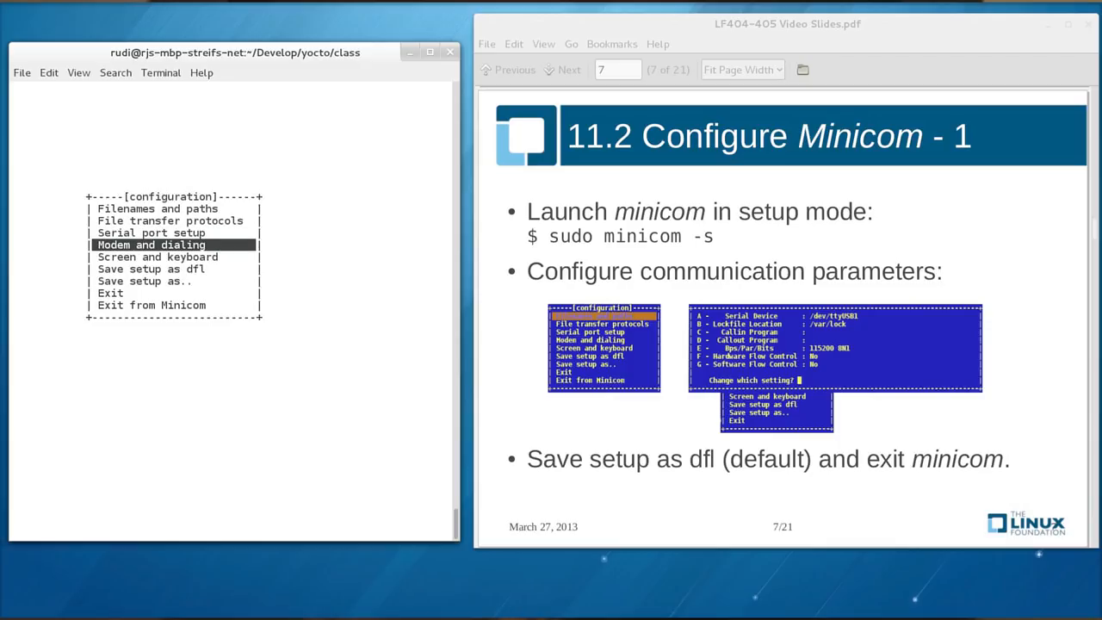
{"action": "key", "text": "Down"}
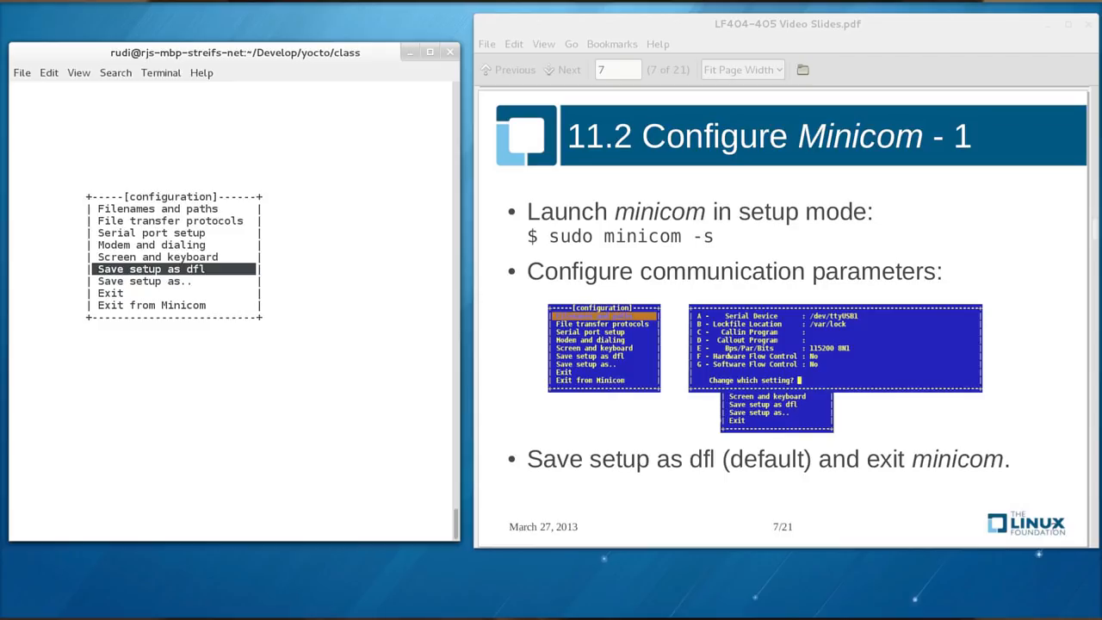
{"action": "key", "text": "Down"}
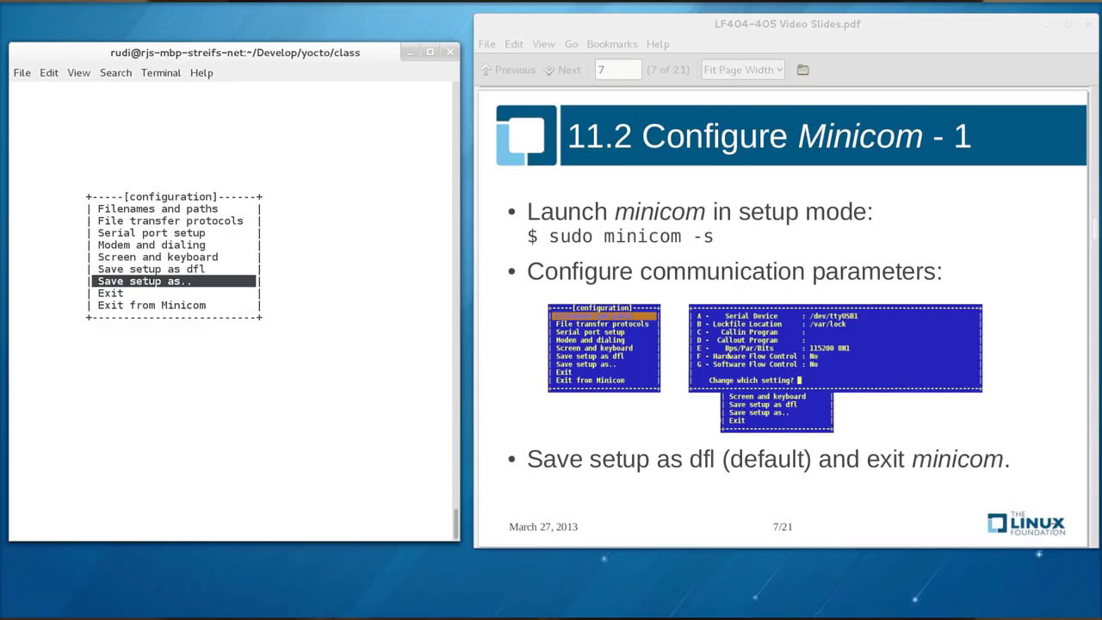
{"action": "key", "text": "Down"}
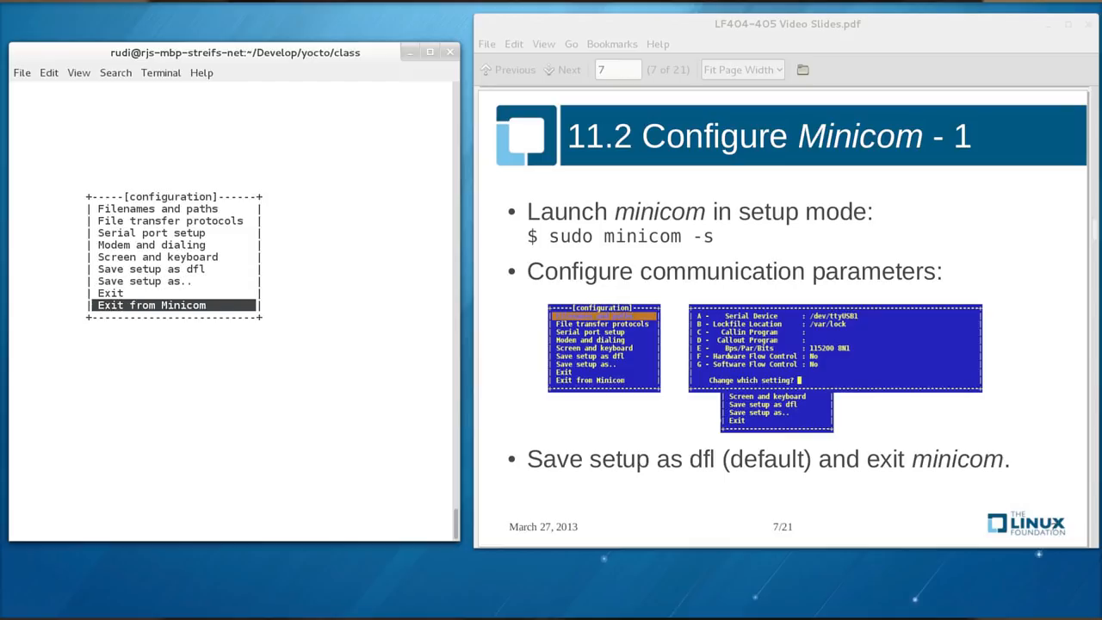
{"action": "key", "text": "Return"}
{"action": "type", "text": "m"}
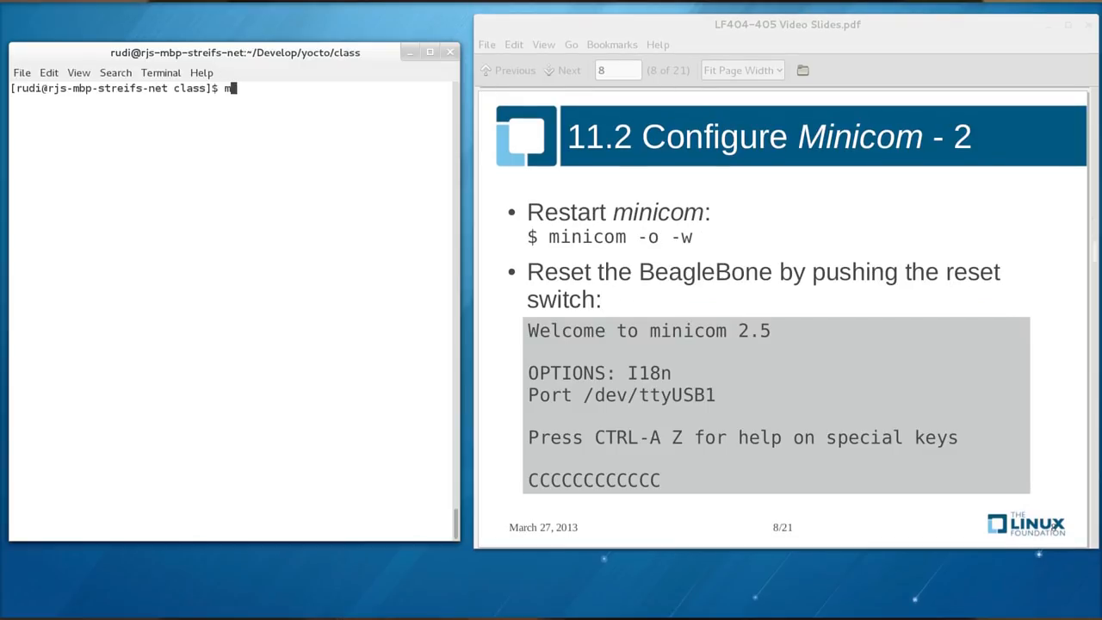
Restart minicom on ttyUSB1, see its banner with repeated C characters, then exit to the prompt
{"action": "type", "text": "i"}
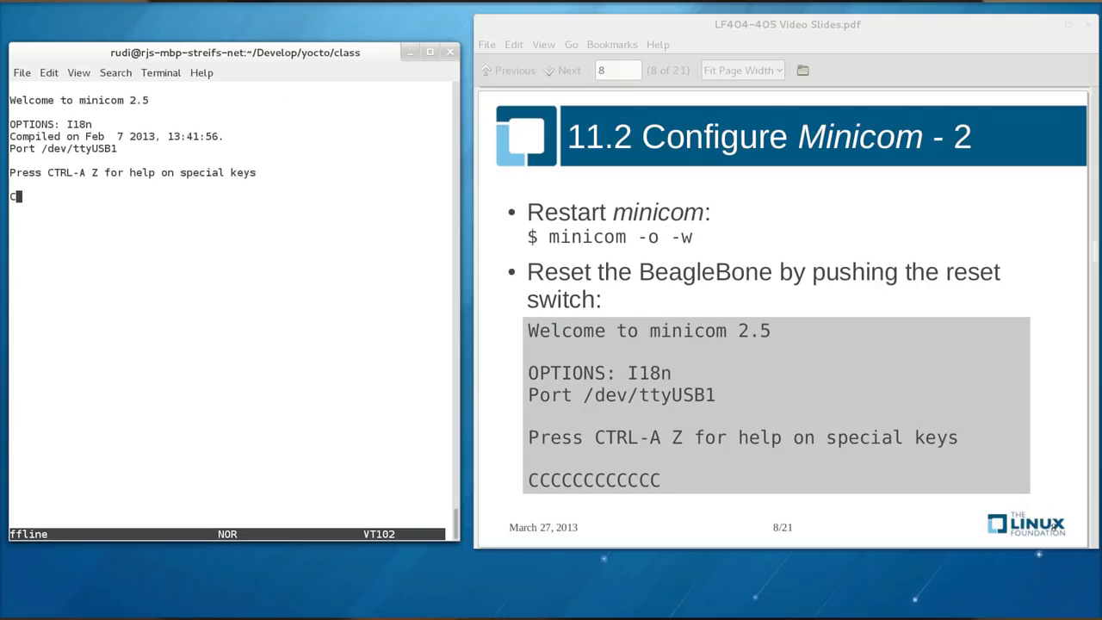
{"action": "type", "text": "CCCCCCCCCC"}
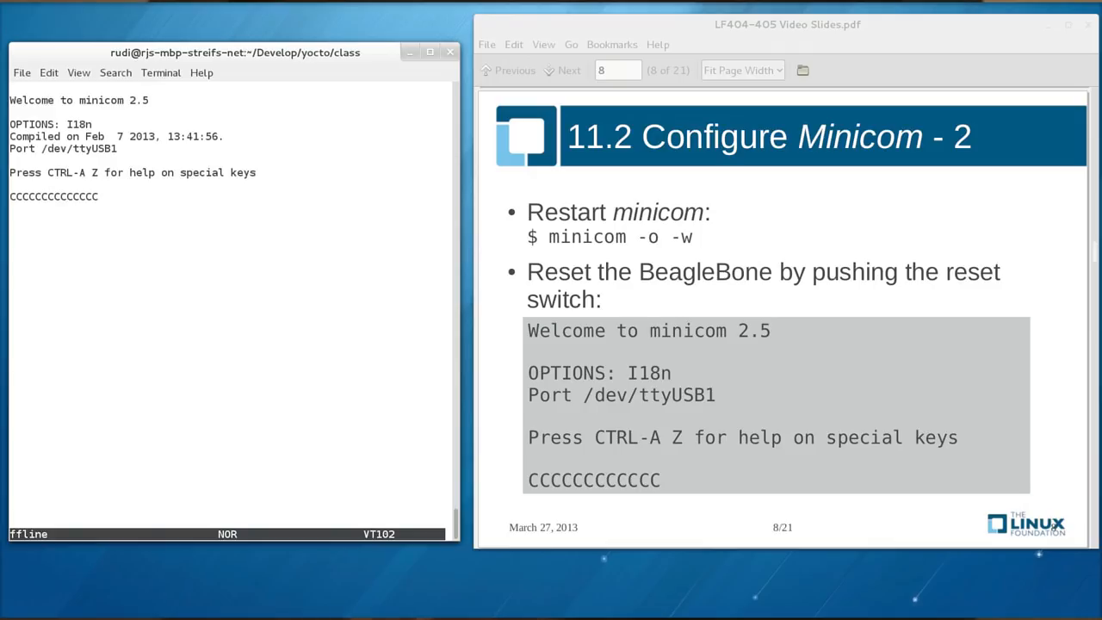
{"action": "type", "text": "CCCC"}
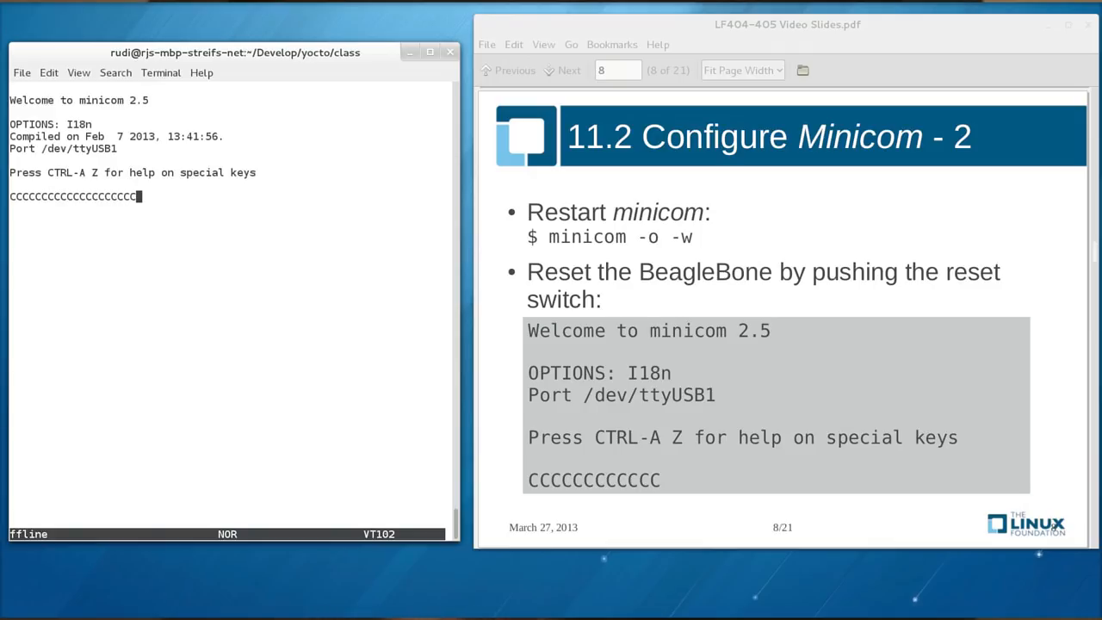
{"action": "type", "text": "C"}
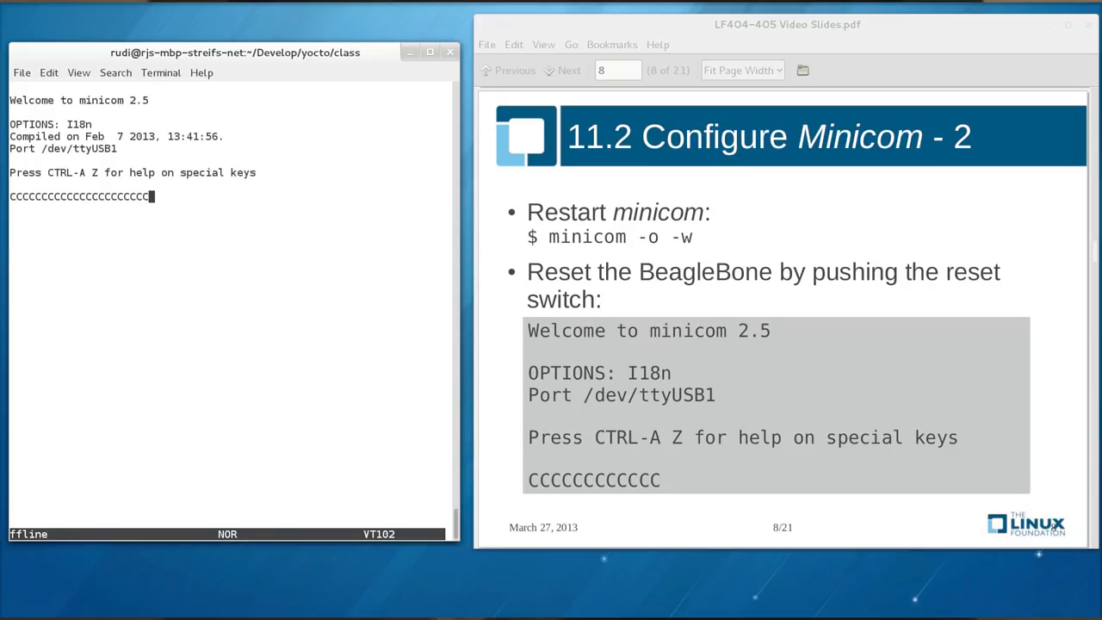
{"action": "type", "text": "C"}
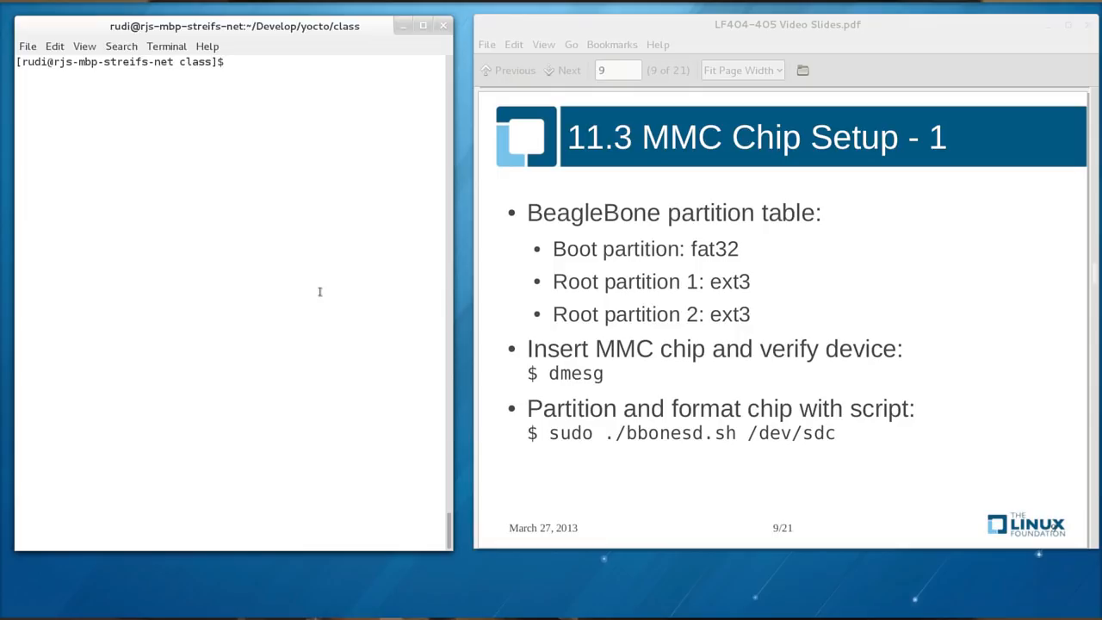
Run dmesg to confirm the SanDisk card attached as removable disk sdc
{"action": "type", "text": "dmesg"}
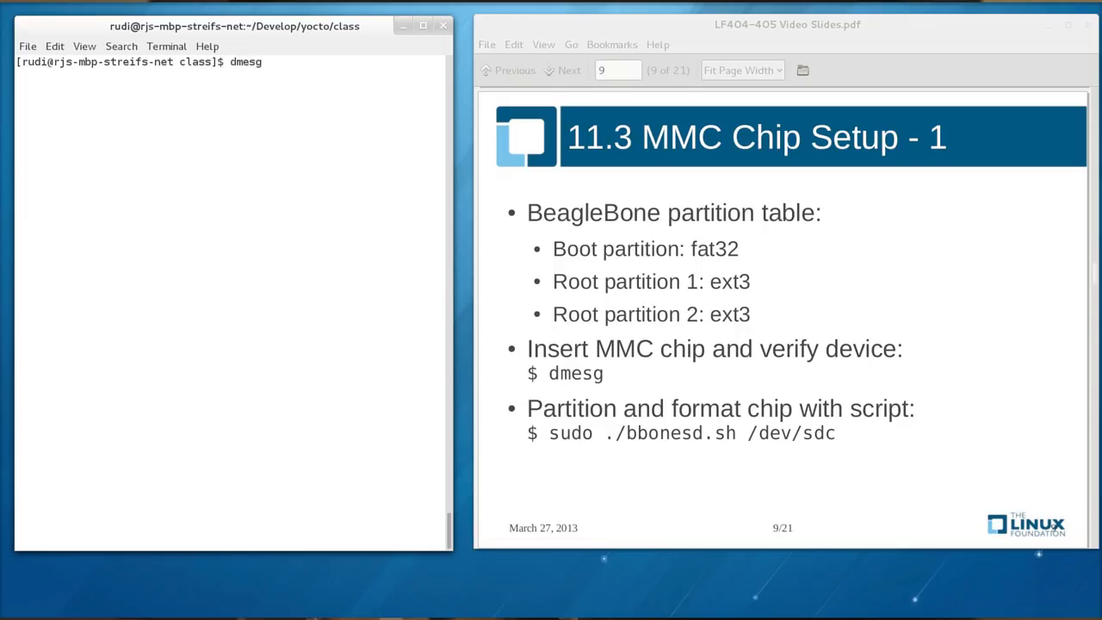
{"action": "key", "text": "Return"}
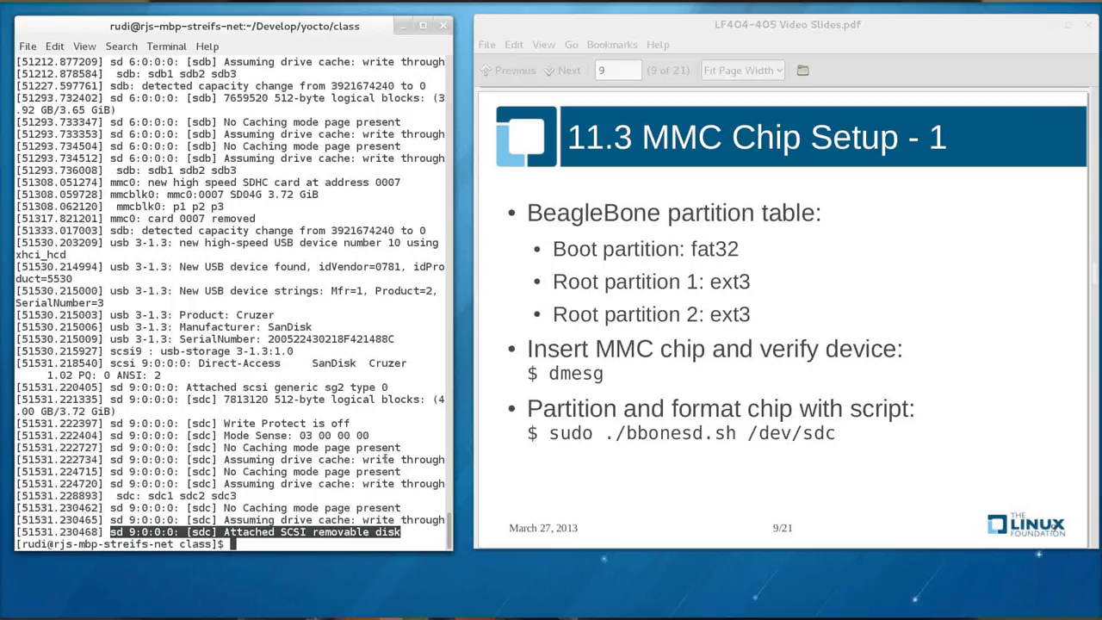
Run sudo ./bbonesd.sh /dev/sdc to create the FAT32 boot and two ext3 root partitions
{"action": "type", "text": "su"}
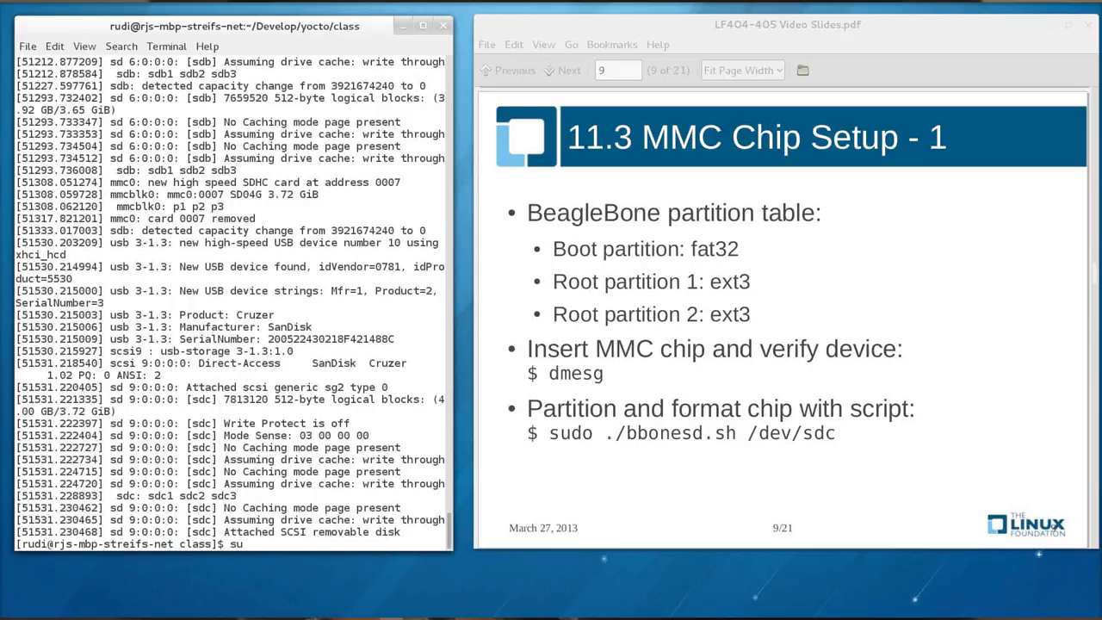
{"action": "type", "text": "sudo ./bbon"}
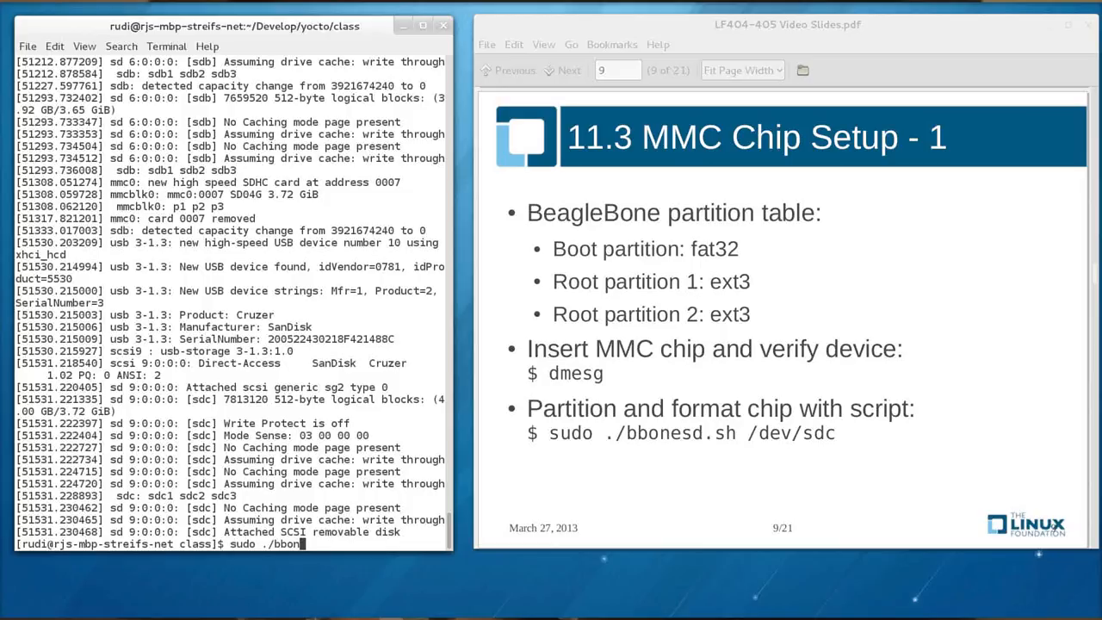
{"action": "type", "text": "esd.sh /dev/sdc"}
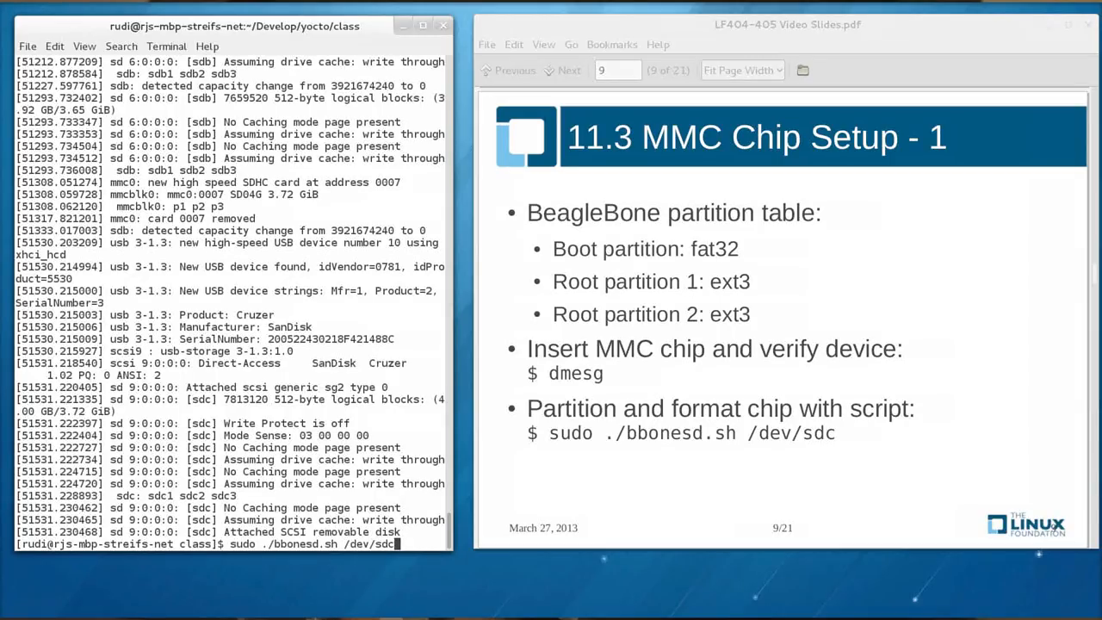
{"action": "key", "text": "Return"}
{"action": "type", "text": "YES"}
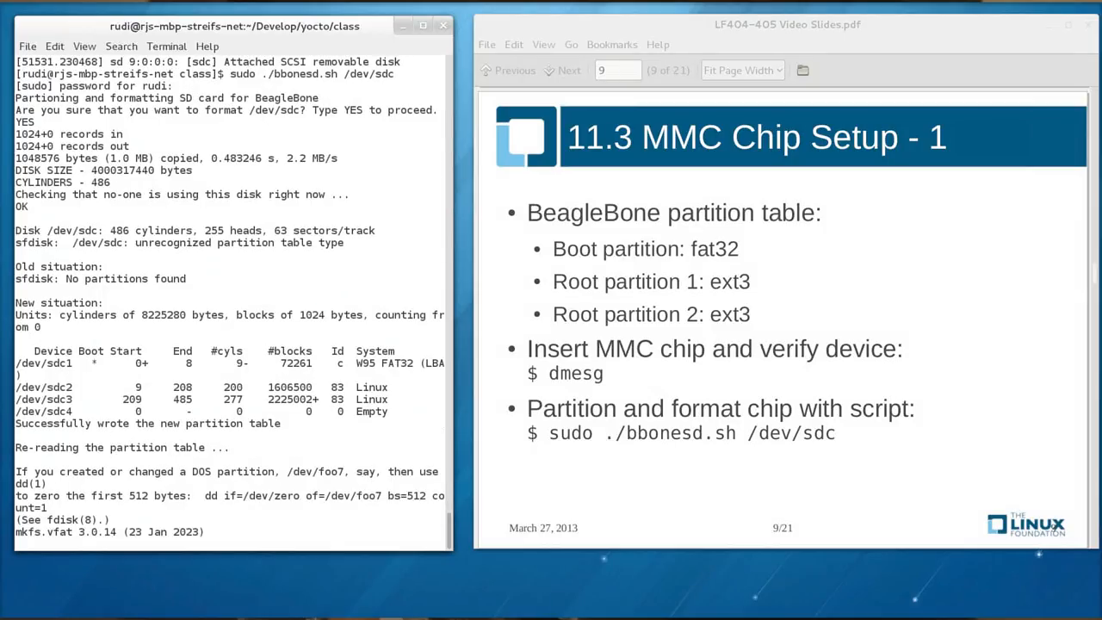
{"action": "scroll", "scroll_direction": "down", "scroll_amount": 3}
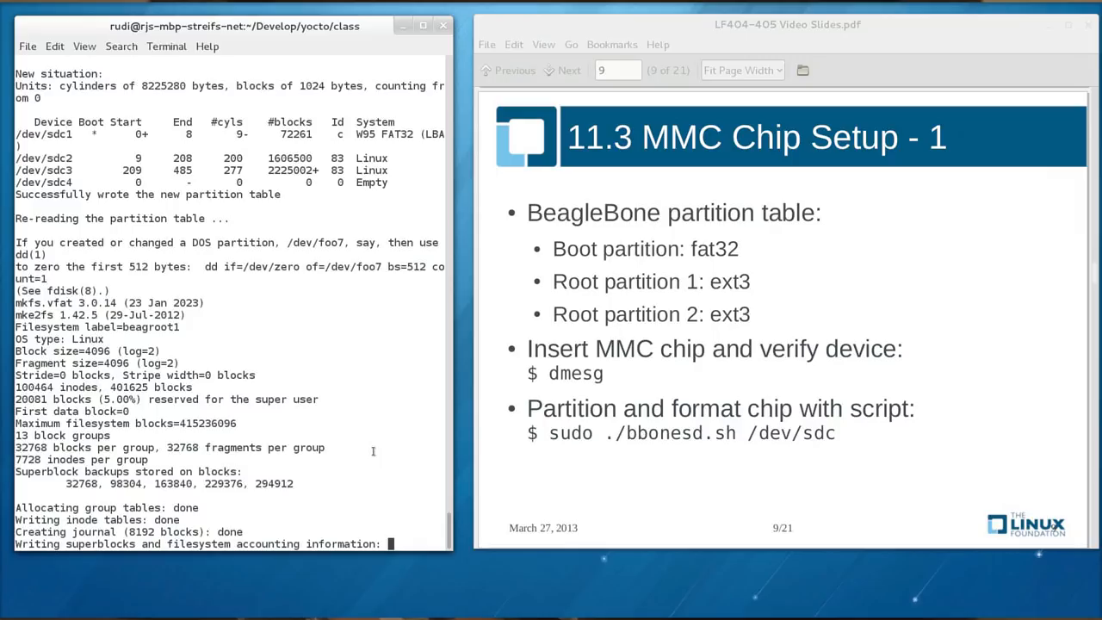
{"action": "left_click", "coordinate": [564, 68]}
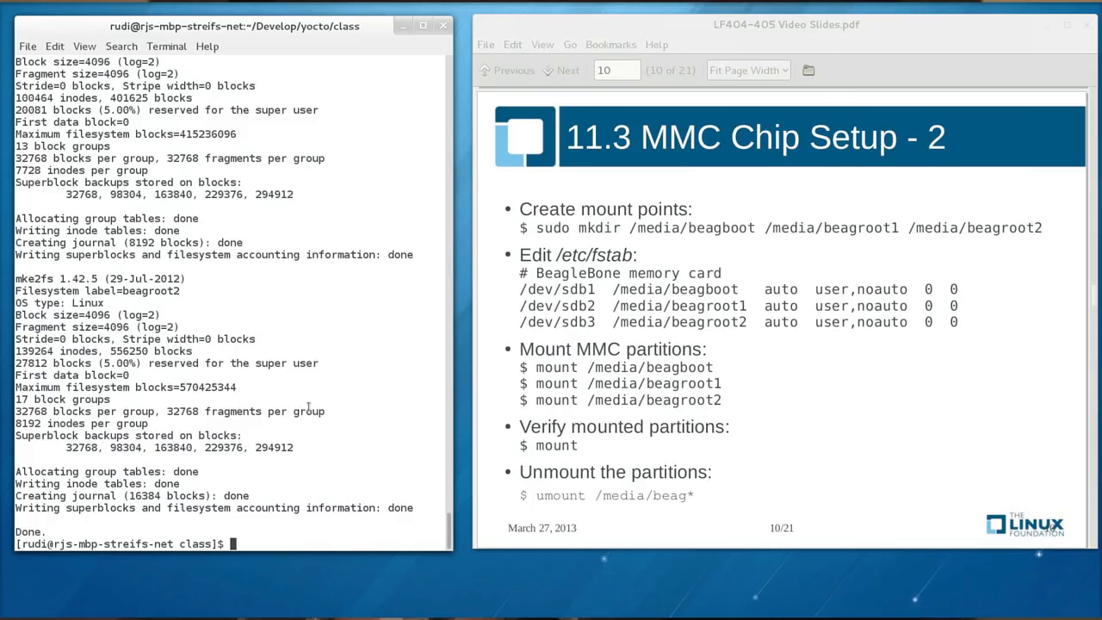
Run sudo mkdir /media/beagboot /media/beagroot1 /media/beagroot2 to create the mount points
{"action": "type", "text": "sud"}
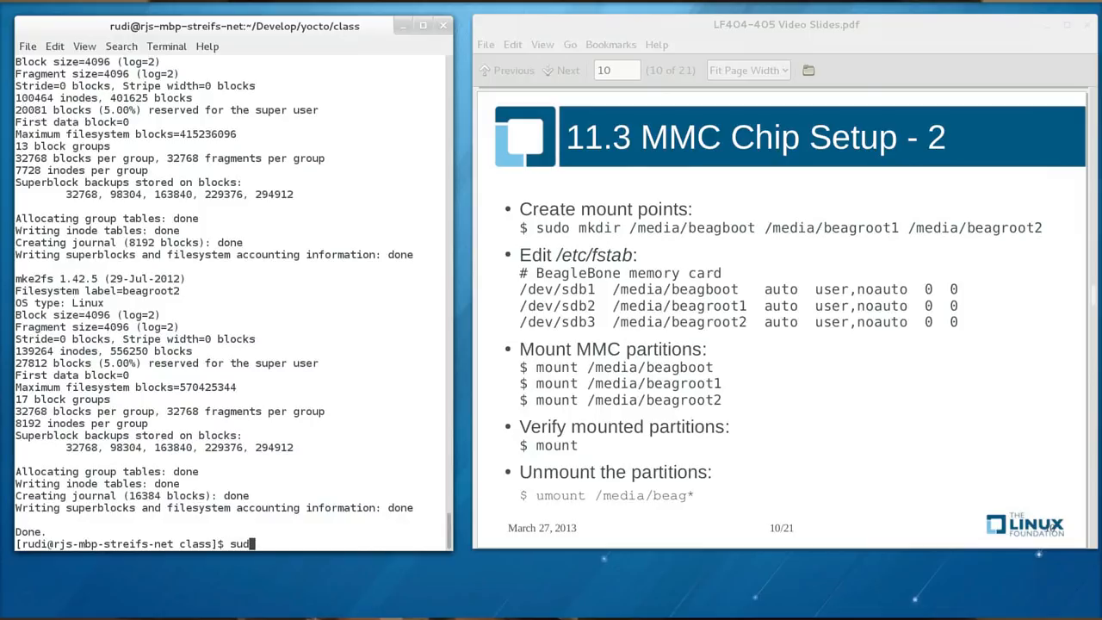
{"action": "type", "text": "m"}
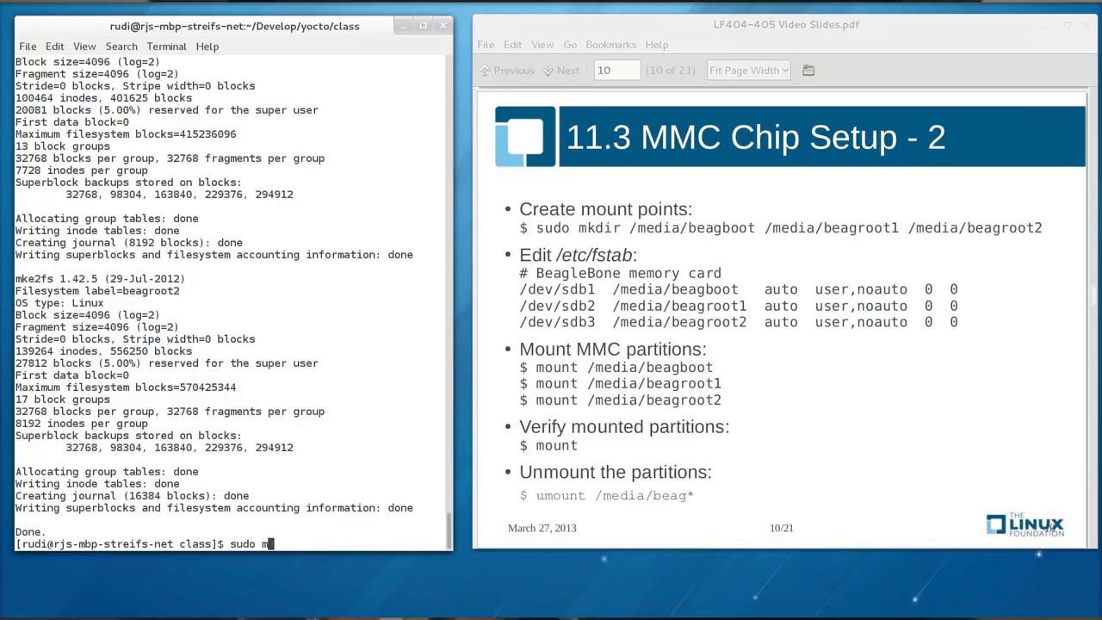
{"action": "type", "text": "kdir"}
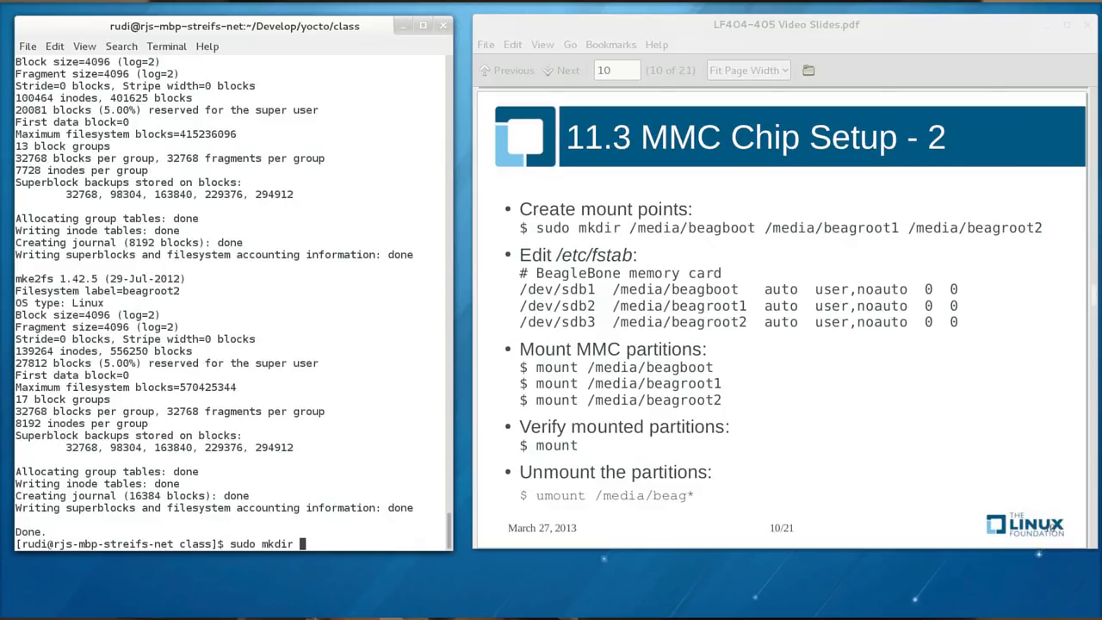
{"action": "type", "text": "/media/beag"}
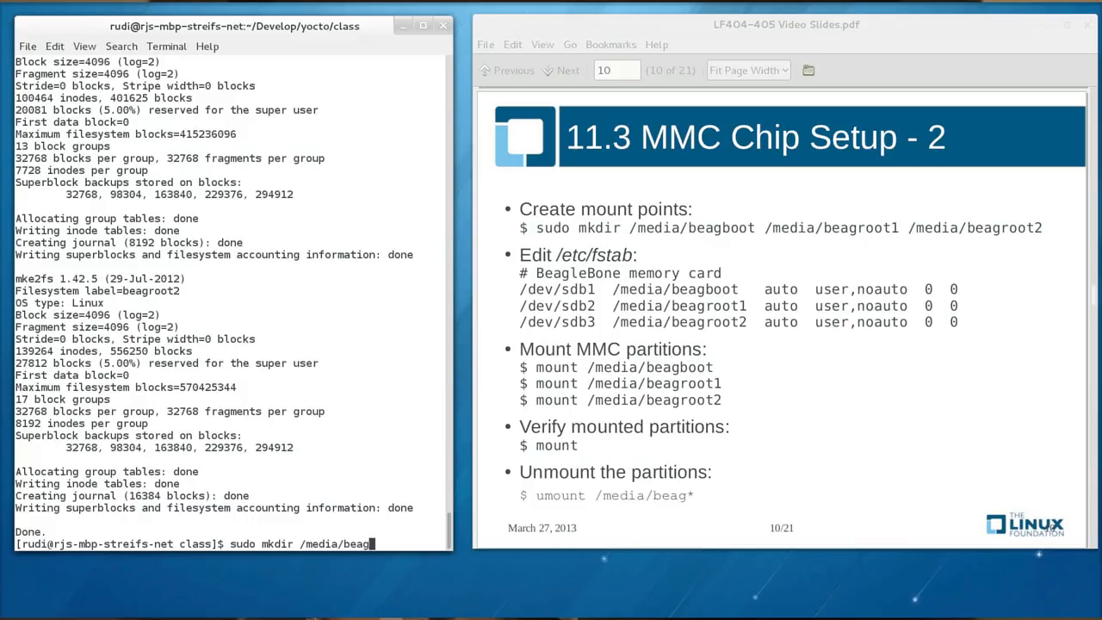
{"action": "type", "text": "boot /media/"}
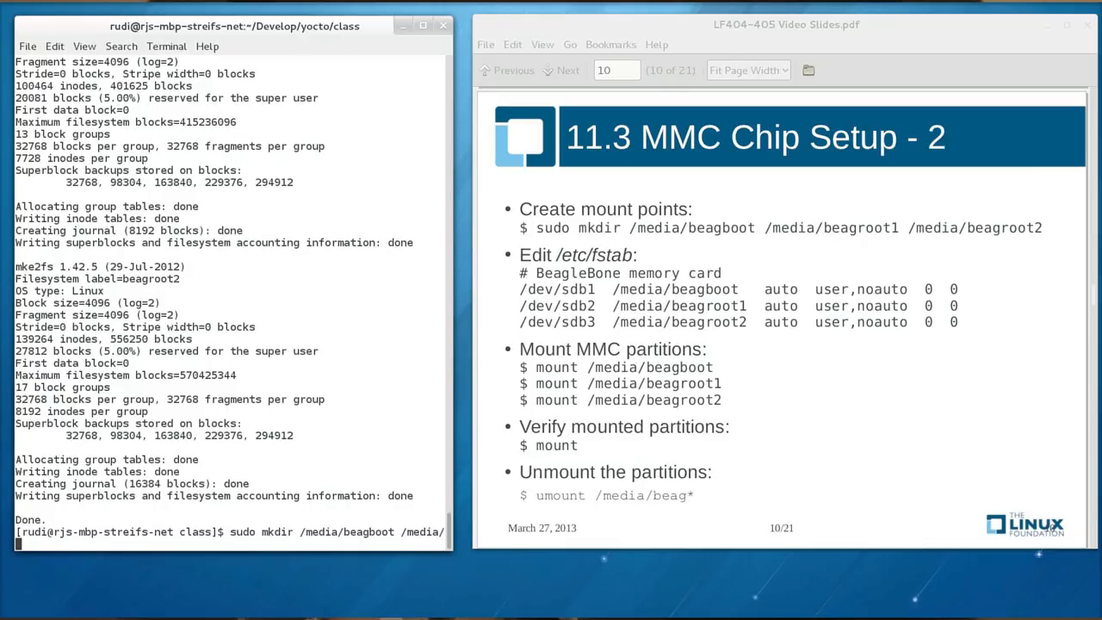
{"action": "type", "text": "beagroot"}
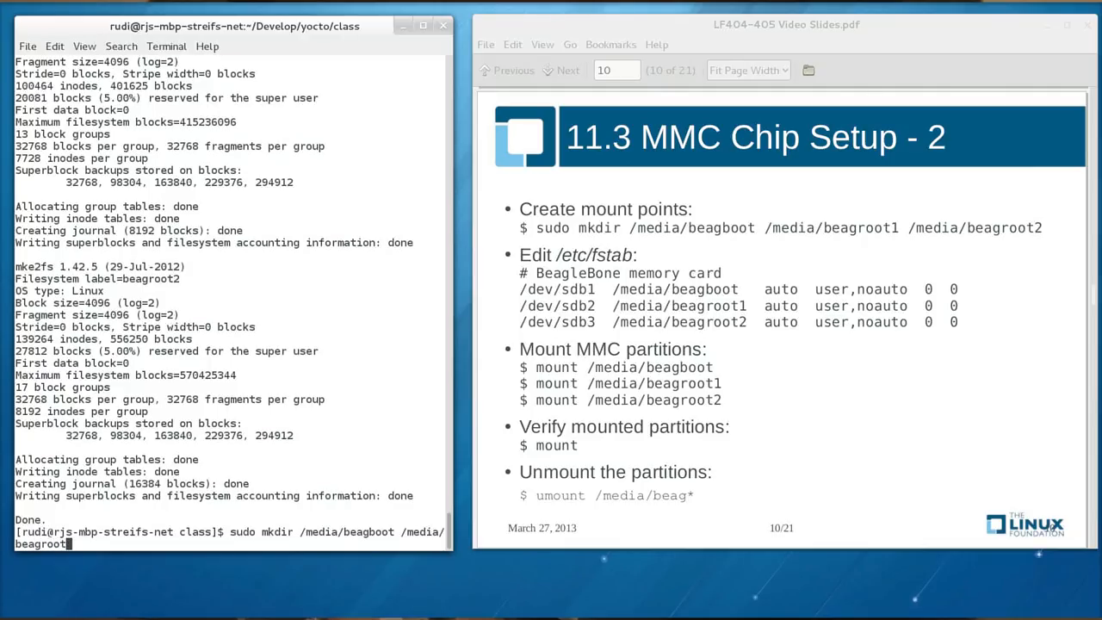
{"action": "type", "text": "1 /media"}
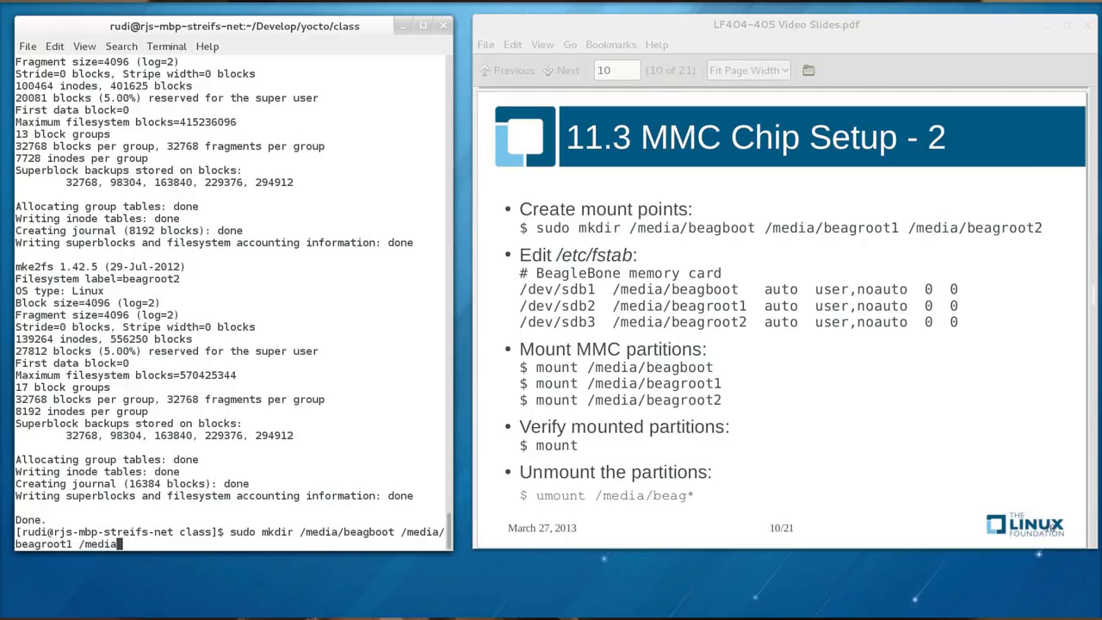
{"action": "type", "text": "beagroo"}
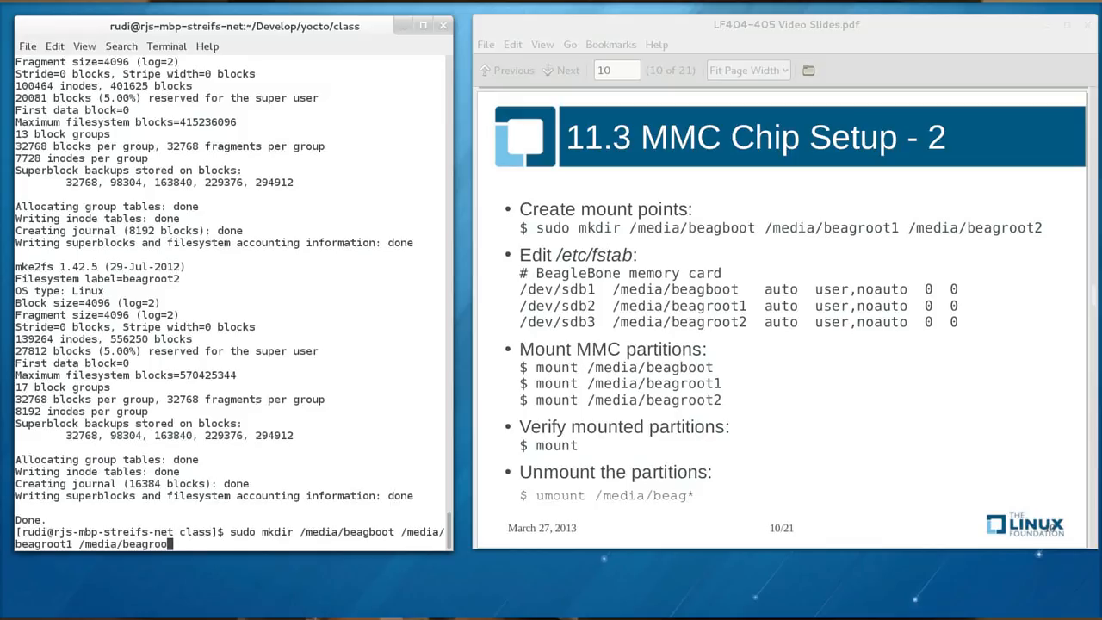
{"action": "type", "text": "t2"}
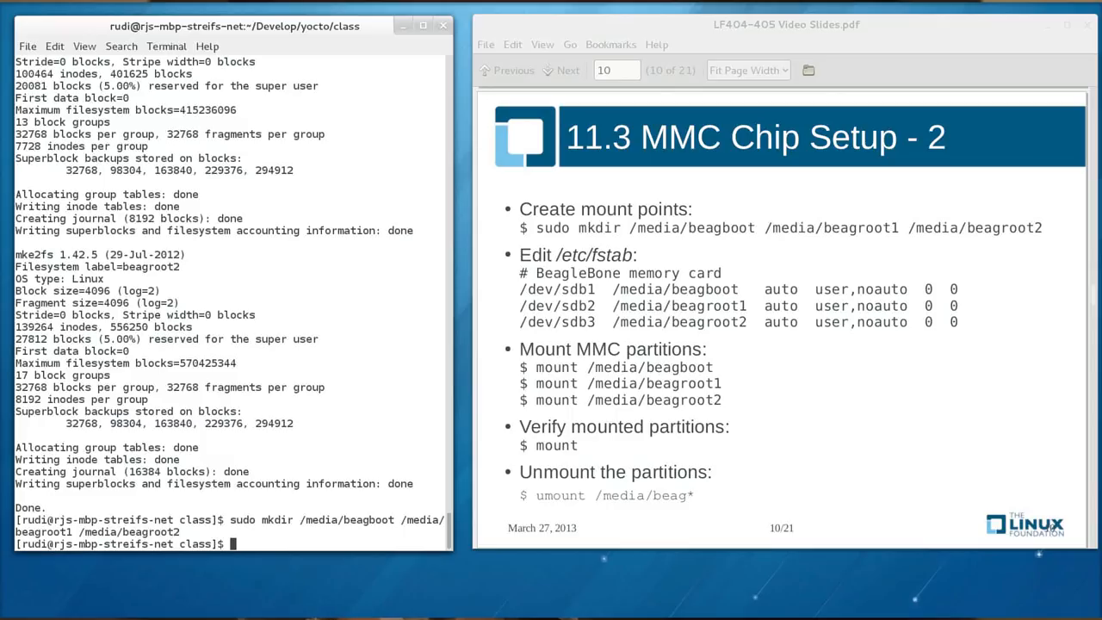
Edit /etc/fstab with sudo vi to add the BeagleBone partitions, then begin the mount command
{"action": "type", "text": "sudo vi /et"}
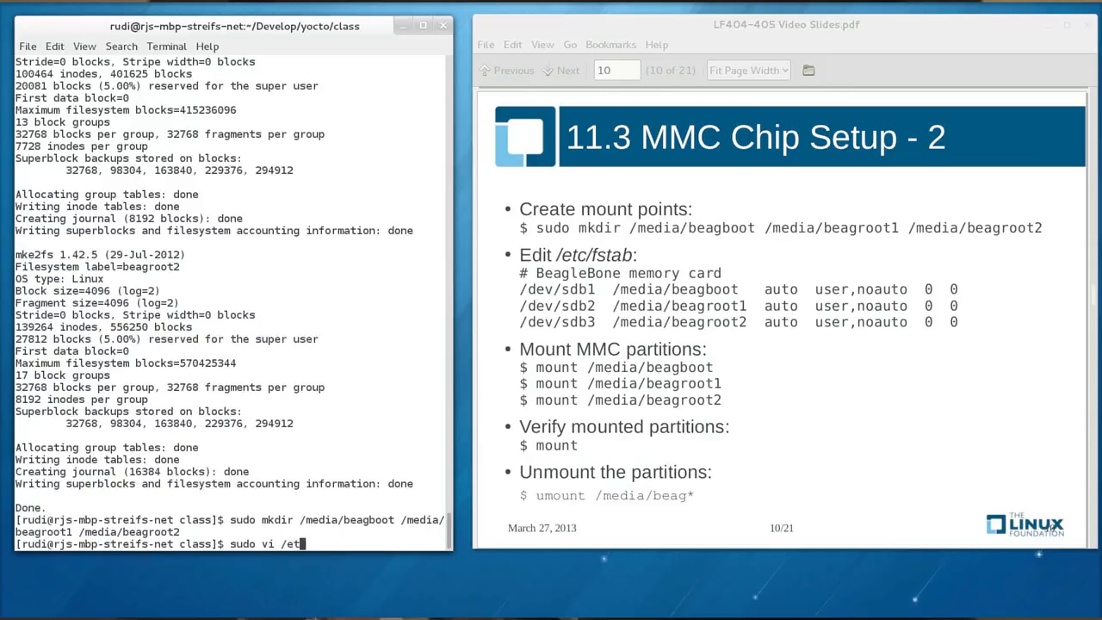
{"action": "type", "text": "c/fstab"}
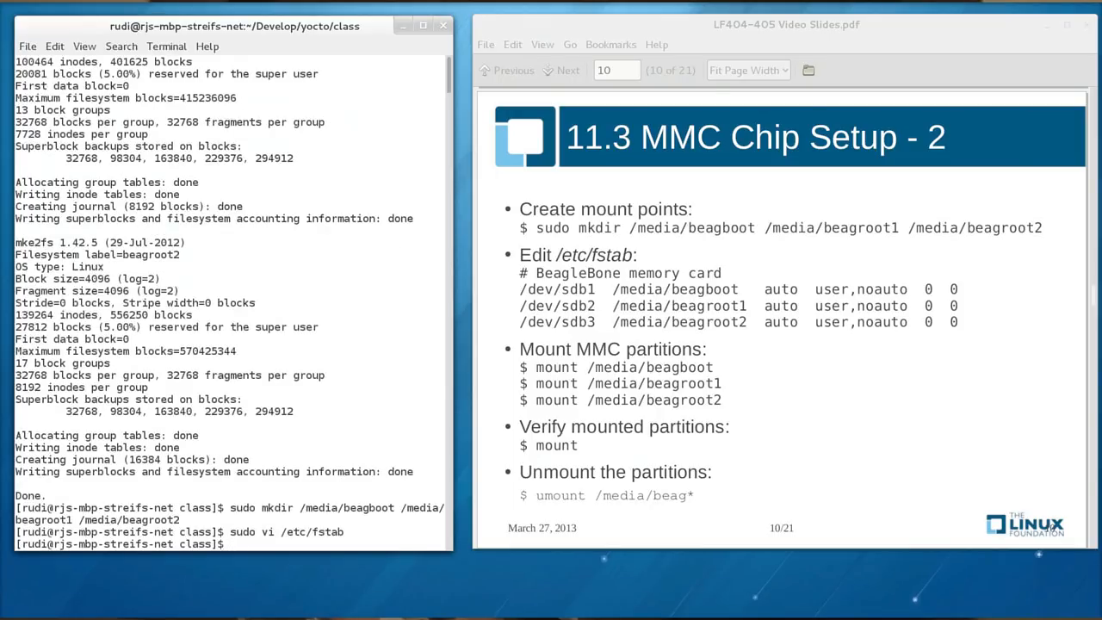
{"action": "type", "text": "mount"}
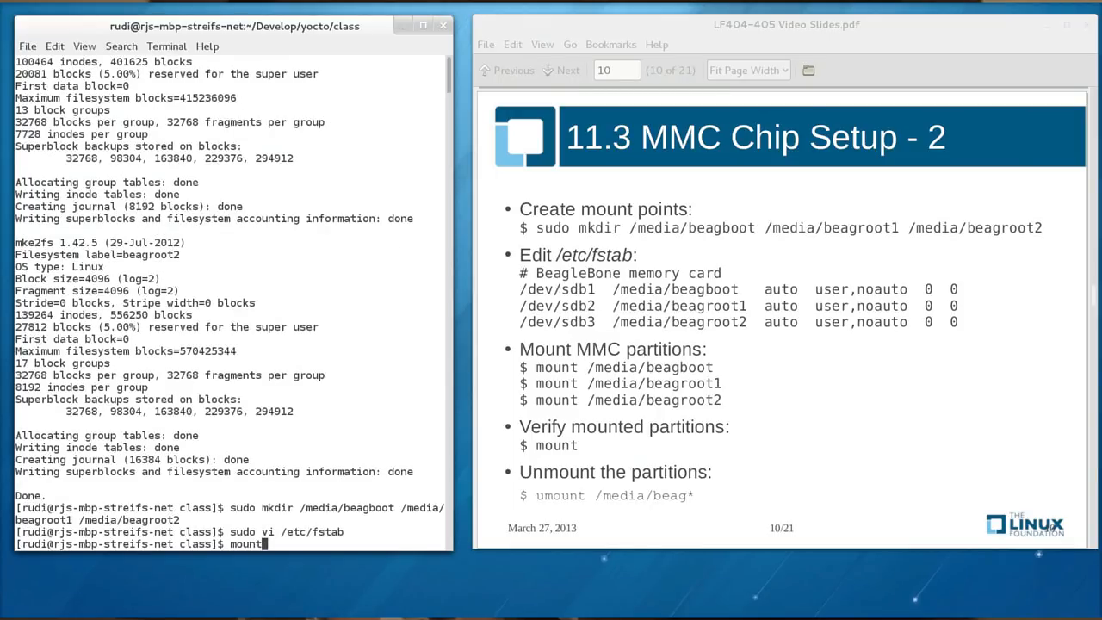
Mount the boot partition at /media/beagboot and start an ls of /media/beagboot
{"action": "type", "text": "/media/b"}
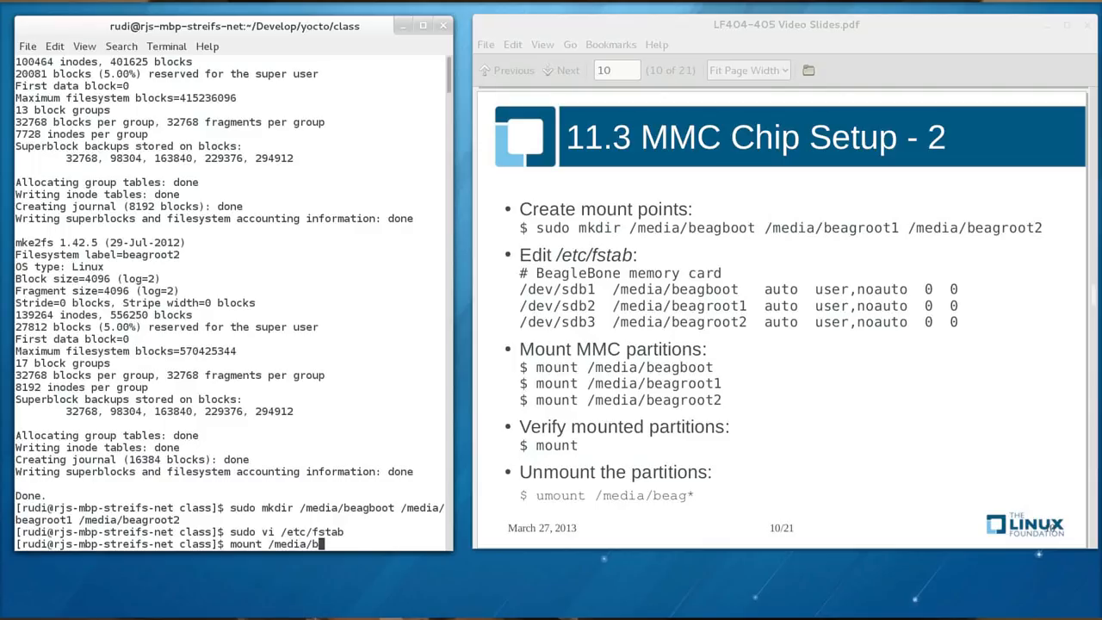
{"action": "type", "text": "eagboot"}
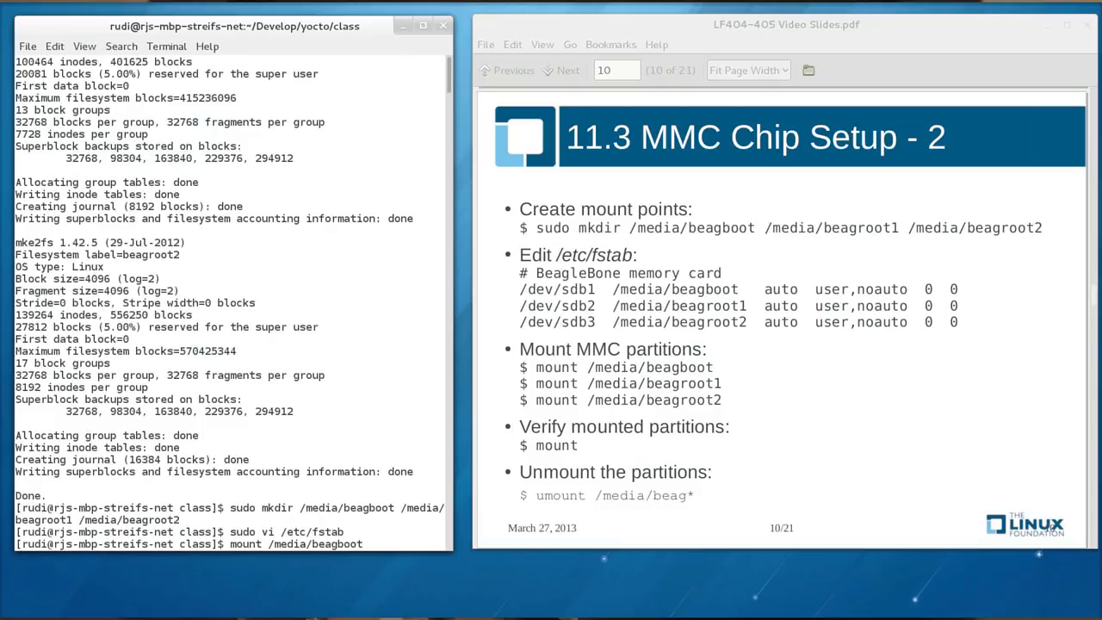
{"action": "key", "text": "Return"}
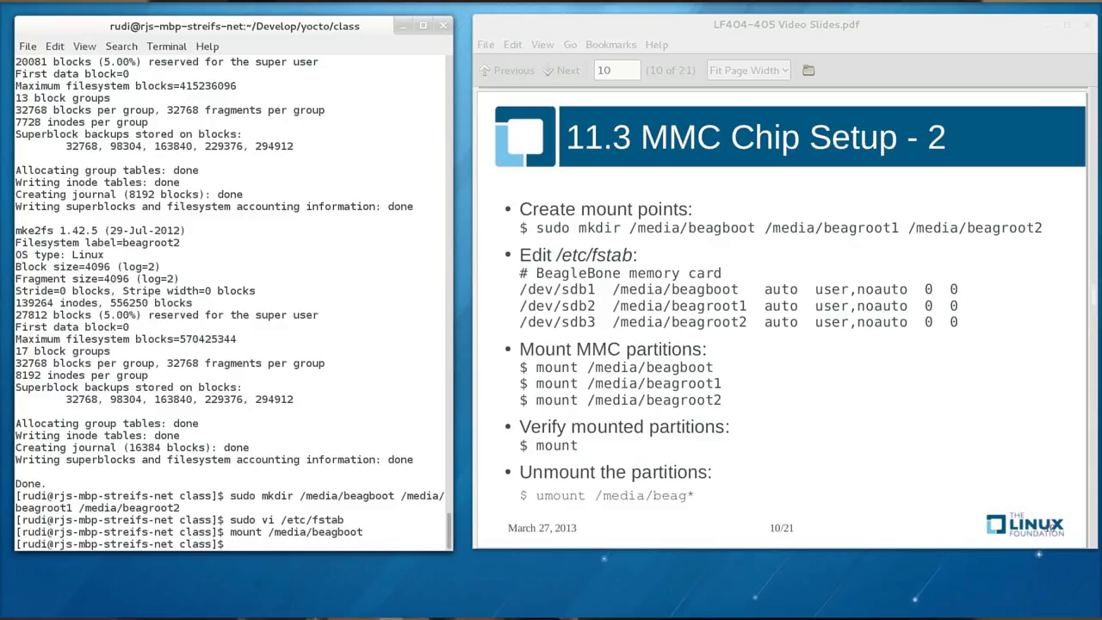
{"action": "type", "text": "ls /"}
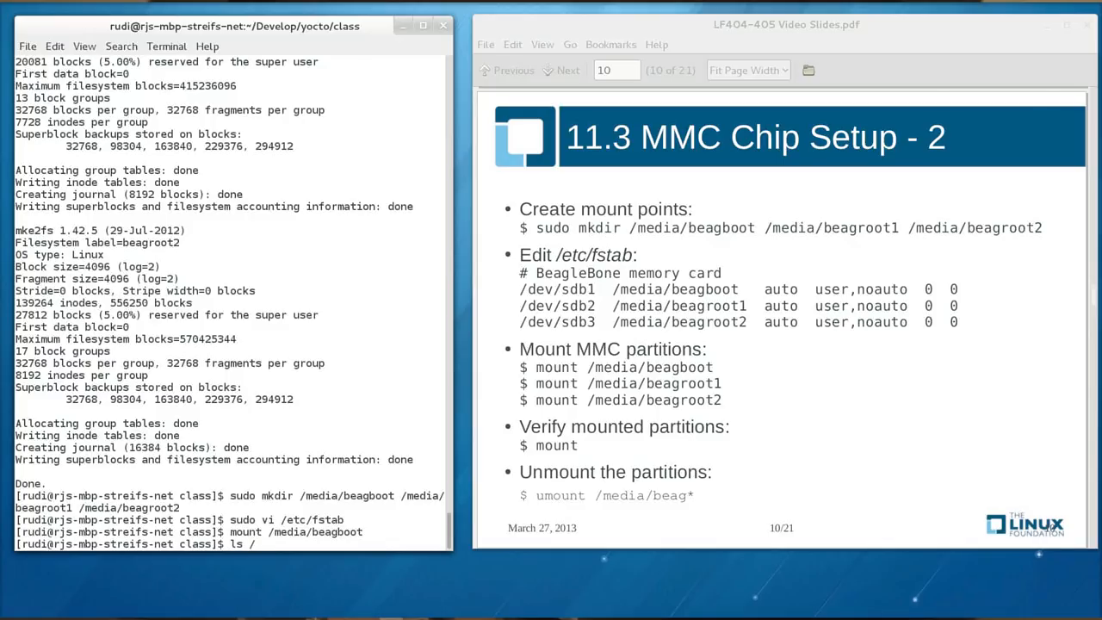
{"action": "type", "text": "/media/beagb"}
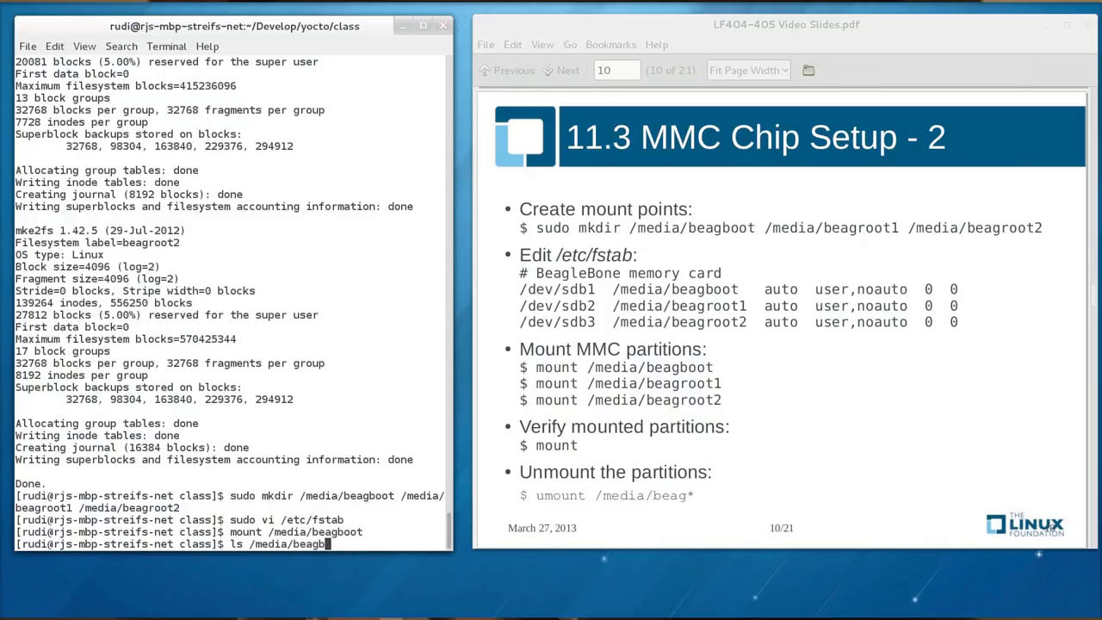
Run the ls, then advance the slides to the first Concepts of Yocto BSPs page
{"action": "key", "text": "Return"}
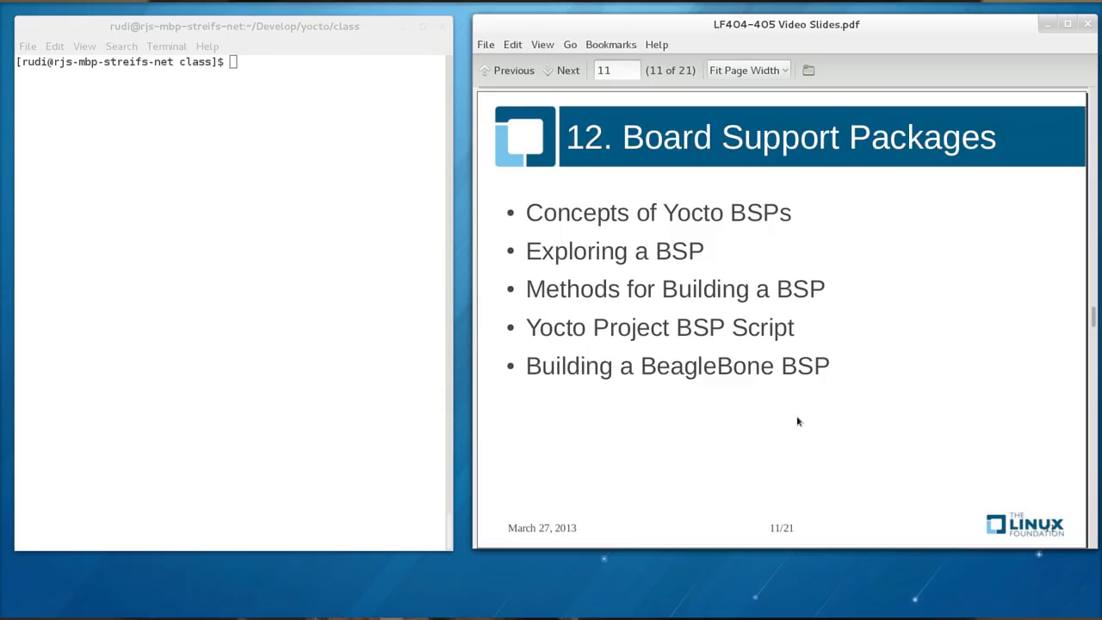
{"action": "left_click", "coordinate": [568, 69]}
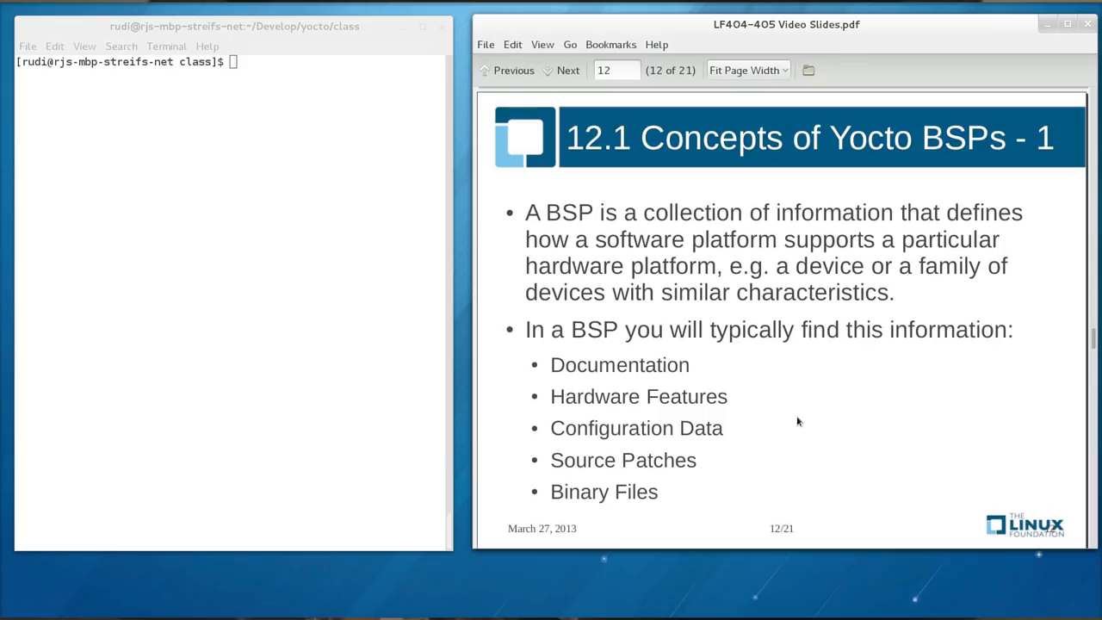
Advance to slide 13, Concepts of Yocto BSPs - 2 on metadata layers
{"action": "left_click", "coordinate": [568, 68]}
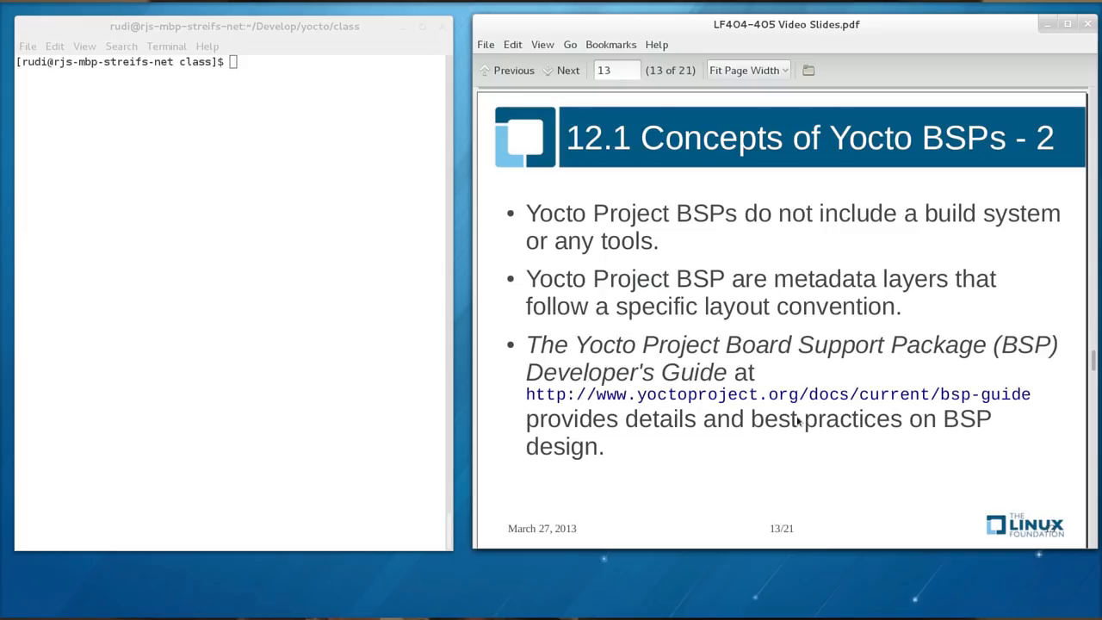
Advance to slide 14, Concepts of Yocto BSPs - 3 on layer naming and BBLAYERS
{"action": "left_click", "coordinate": [569, 69]}
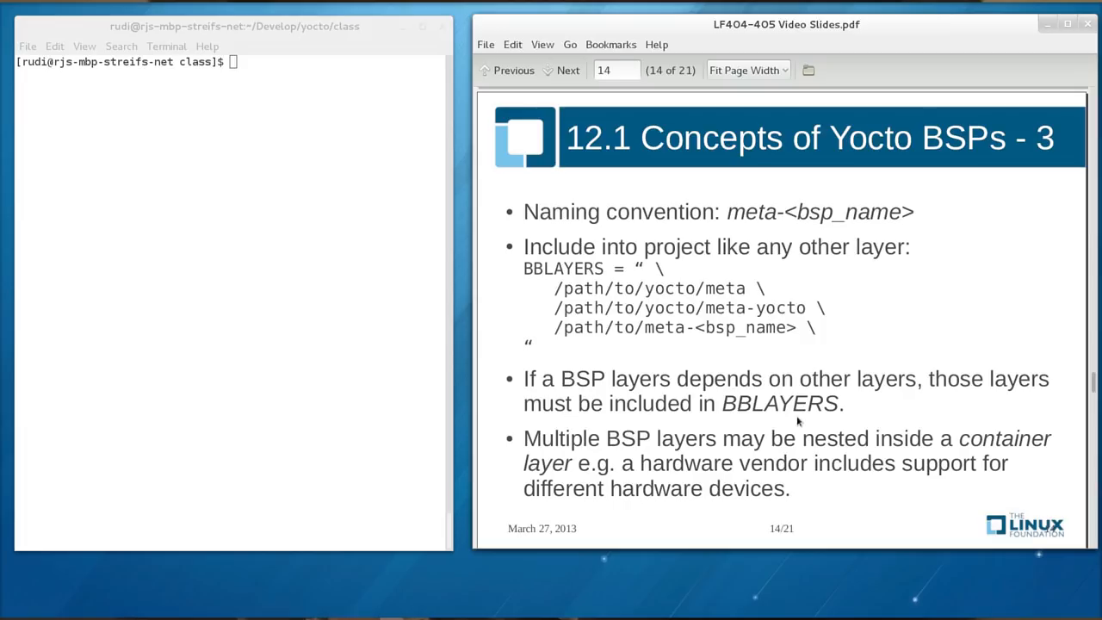
Advance to slide 15 showing the basic BSP layer directory structure
{"action": "left_click", "coordinate": [562, 69]}
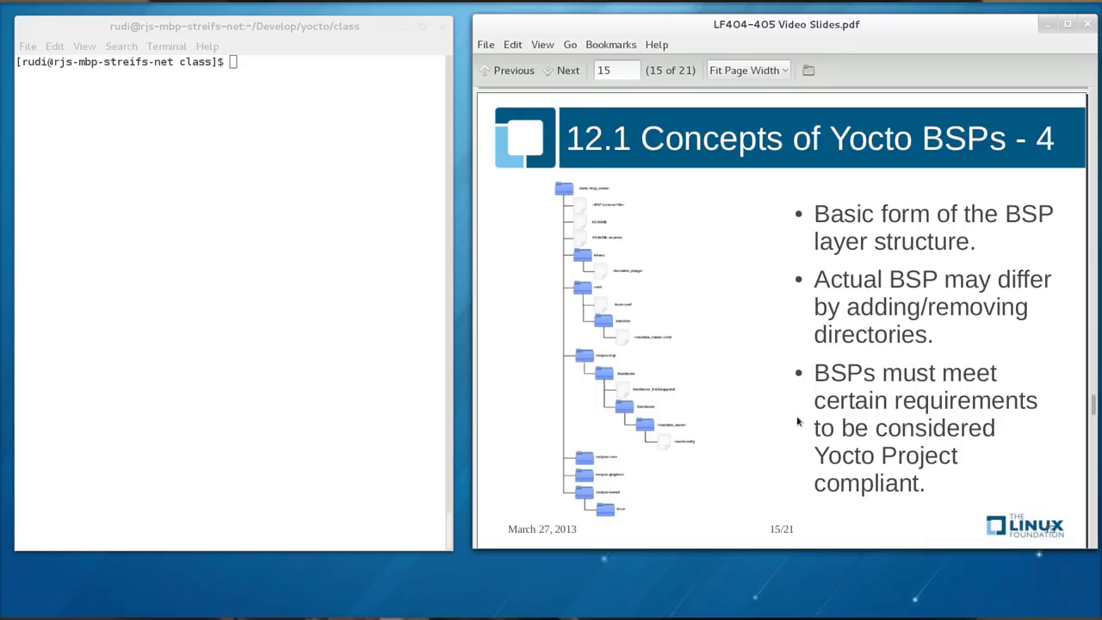
{"action": "mouse_move", "coordinate": [794, 411]}
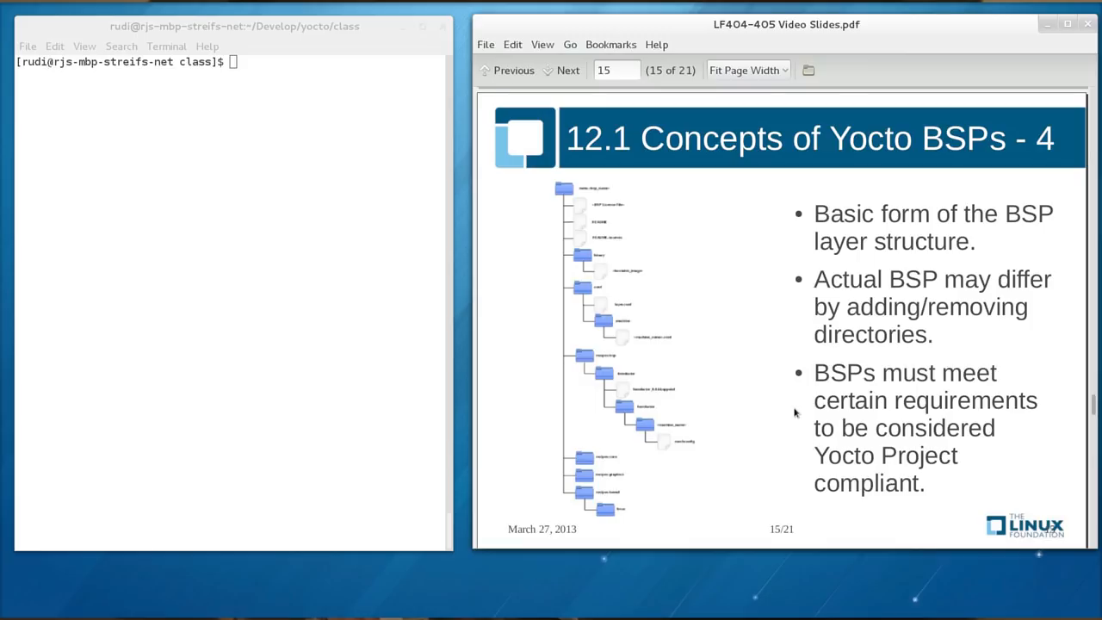
{"action": "mouse_move", "coordinate": [589, 289]}
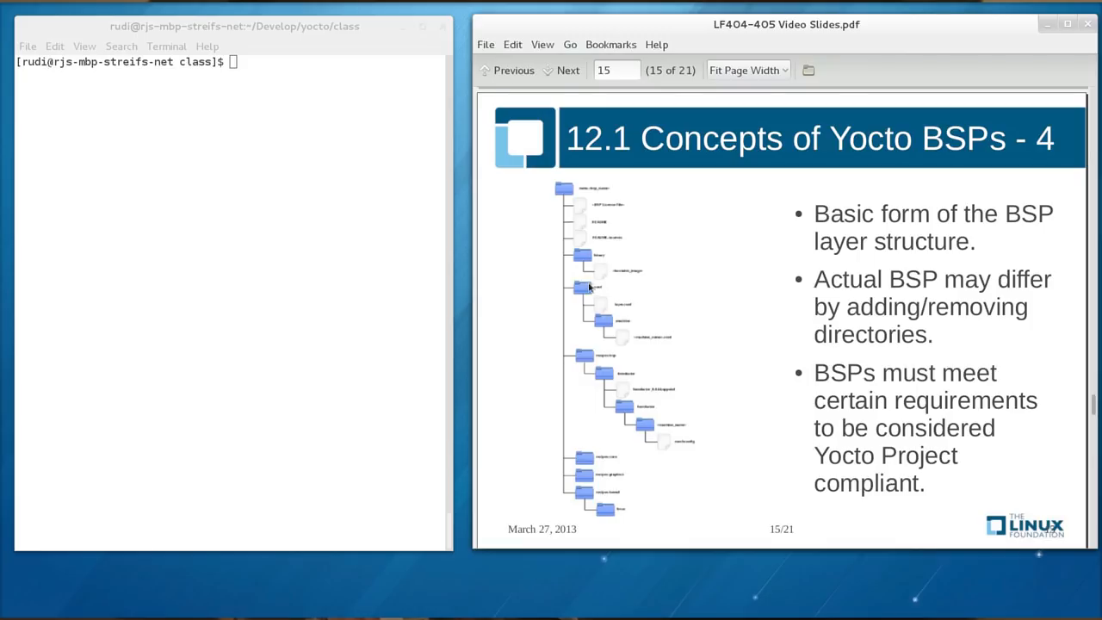
{"action": "mouse_move", "coordinate": [648, 299]}
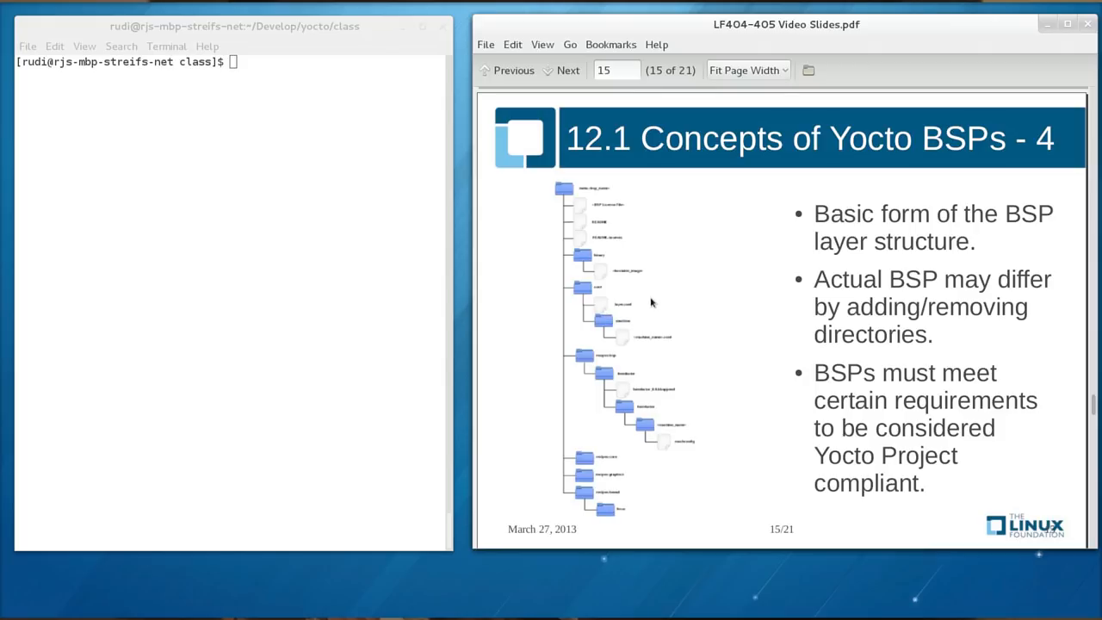
{"action": "mouse_move", "coordinate": [682, 331]}
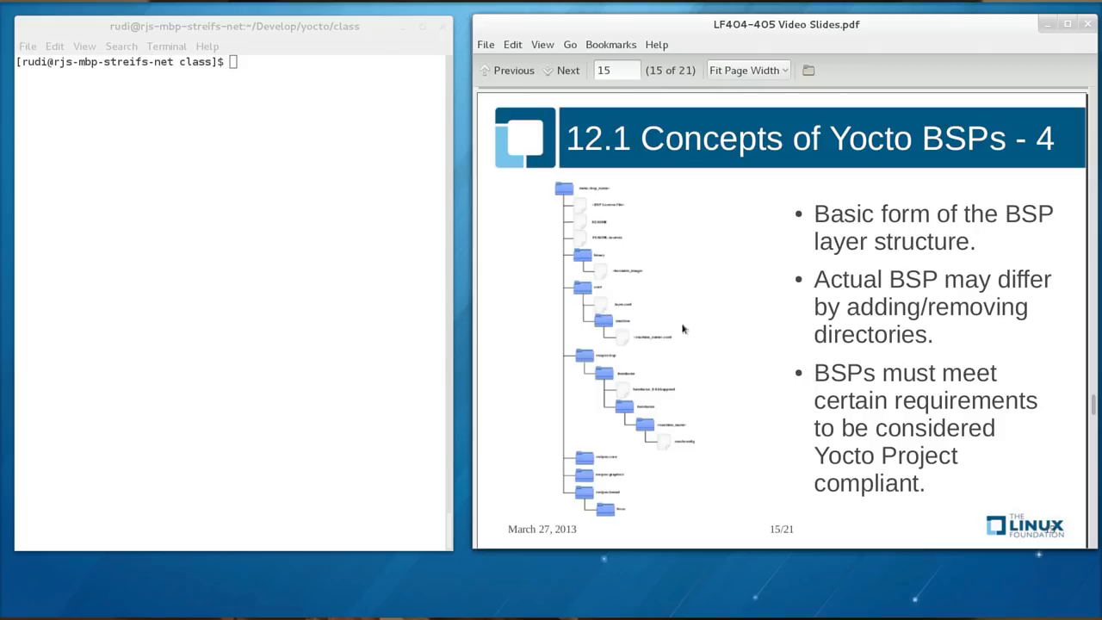
{"action": "mouse_move", "coordinate": [636, 320]}
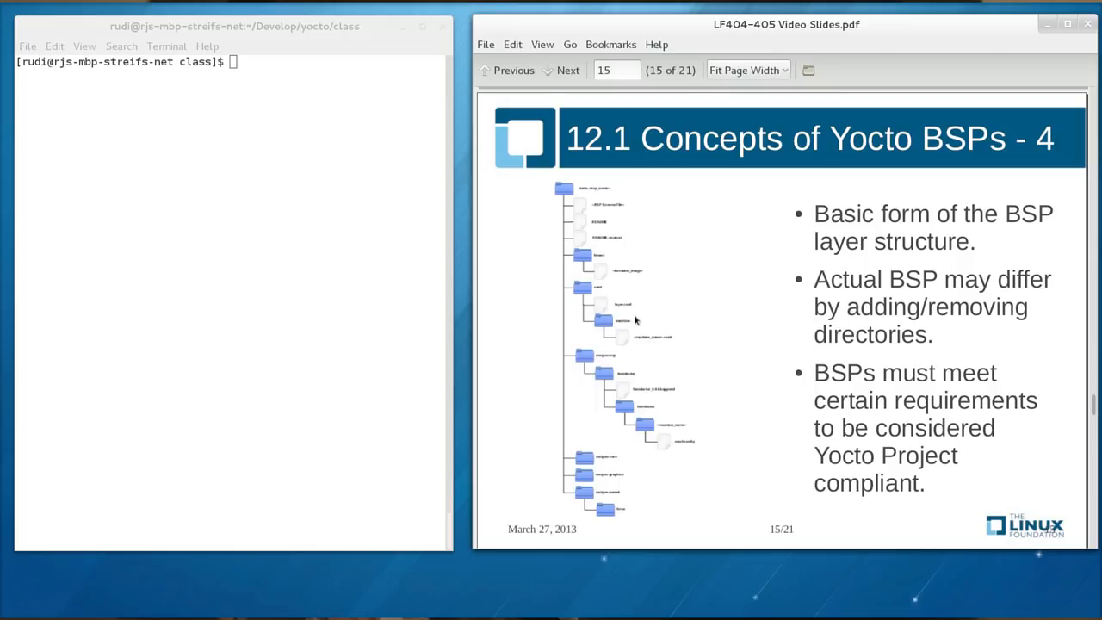
{"action": "mouse_move", "coordinate": [575, 360]}
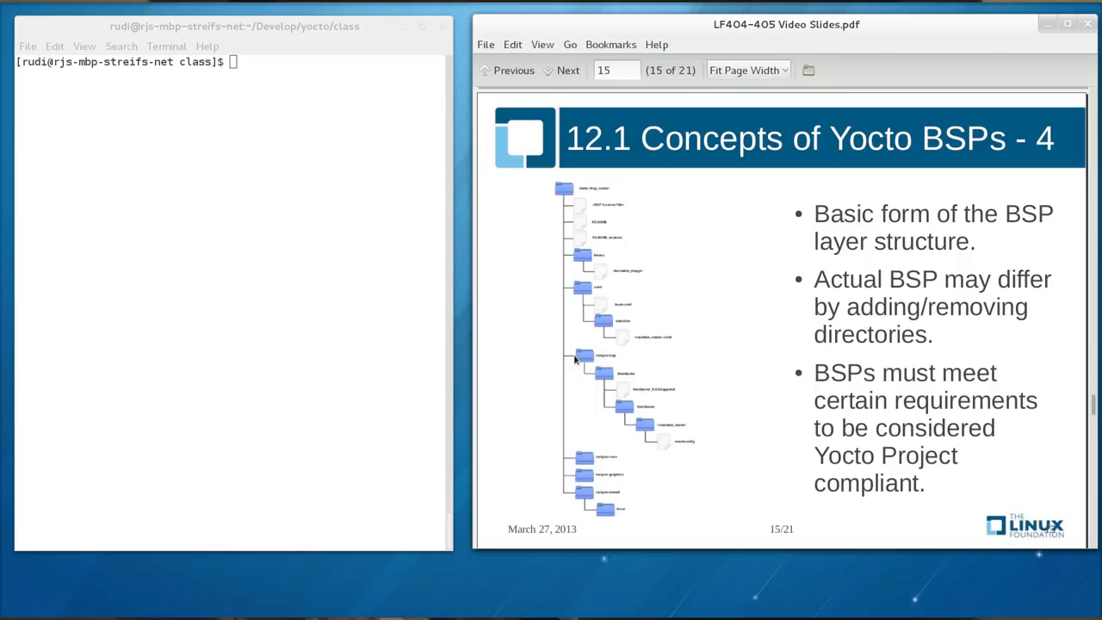
{"action": "mouse_move", "coordinate": [576, 362]}
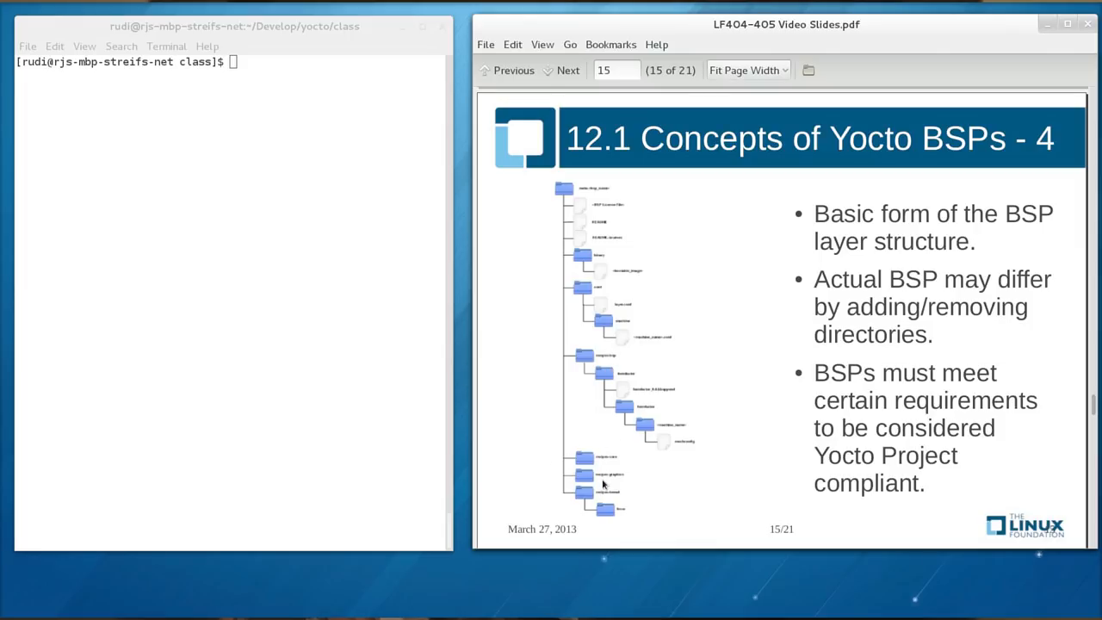
{"action": "mouse_move", "coordinate": [703, 462]}
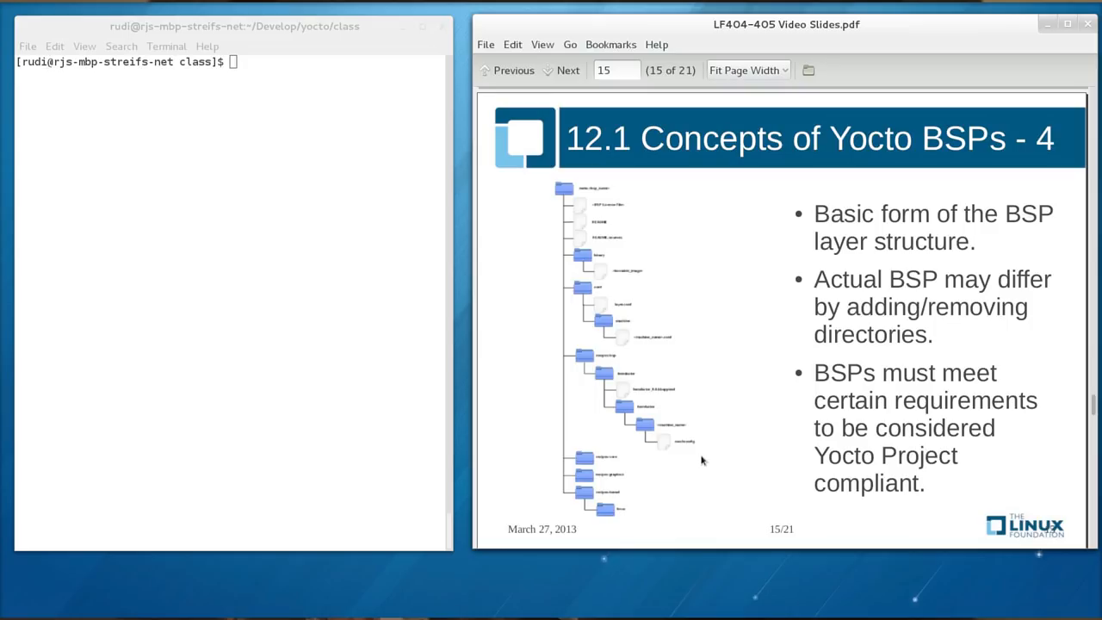
Show the Exploring a BSP slide and clone git://git.yoctoproject.org/meta-intel
{"action": "left_click", "coordinate": [562, 69]}
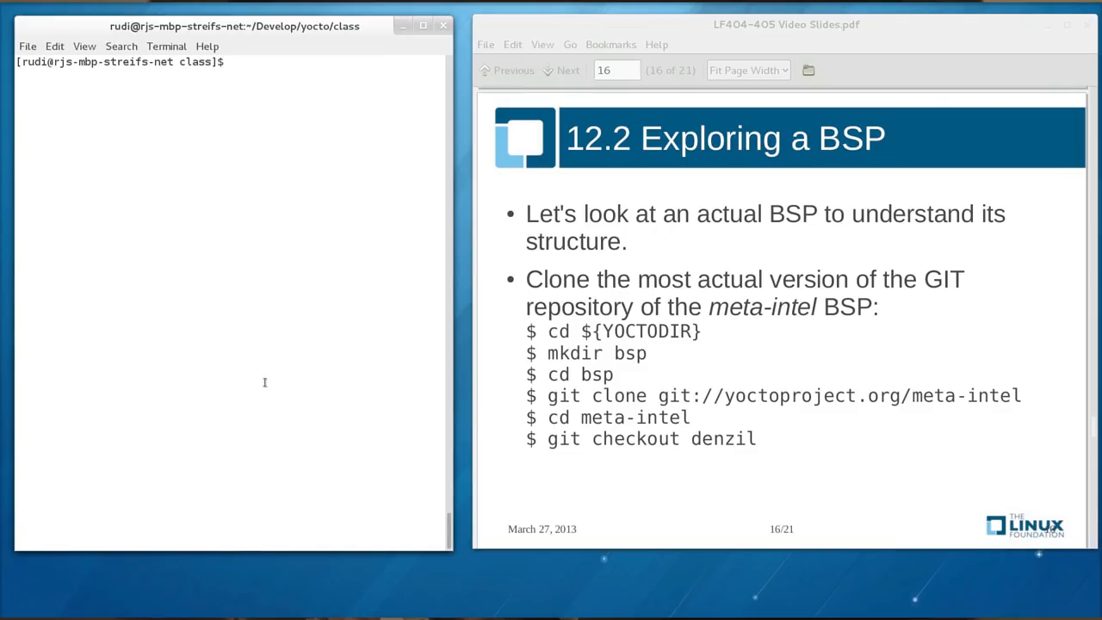
{"action": "type", "text": "git clone git"}
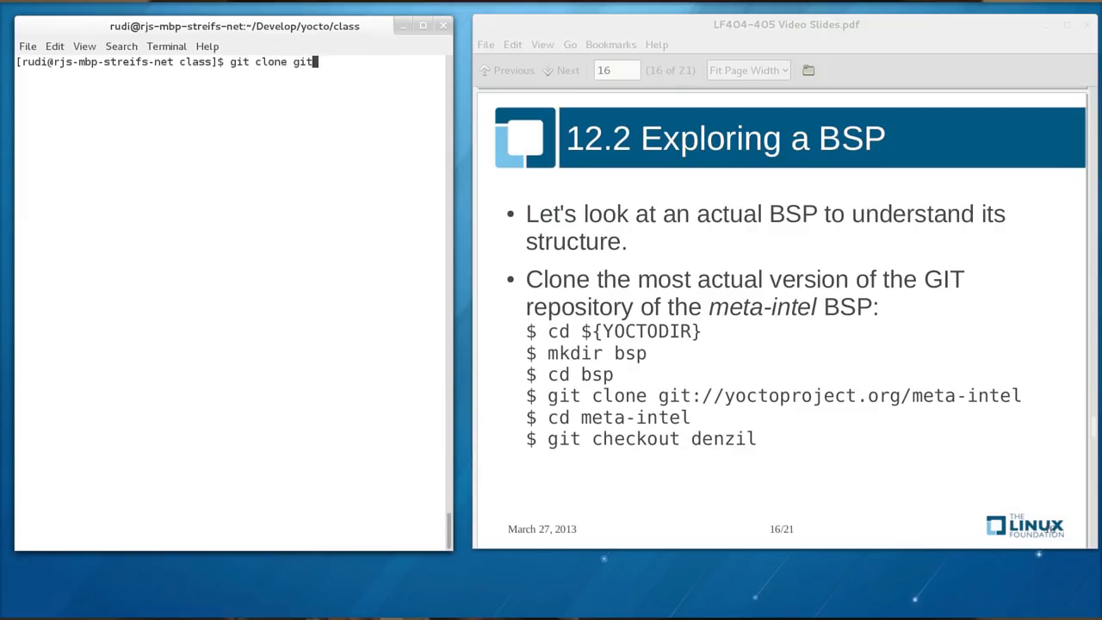
{"action": "type", "text": "://git.yoc"}
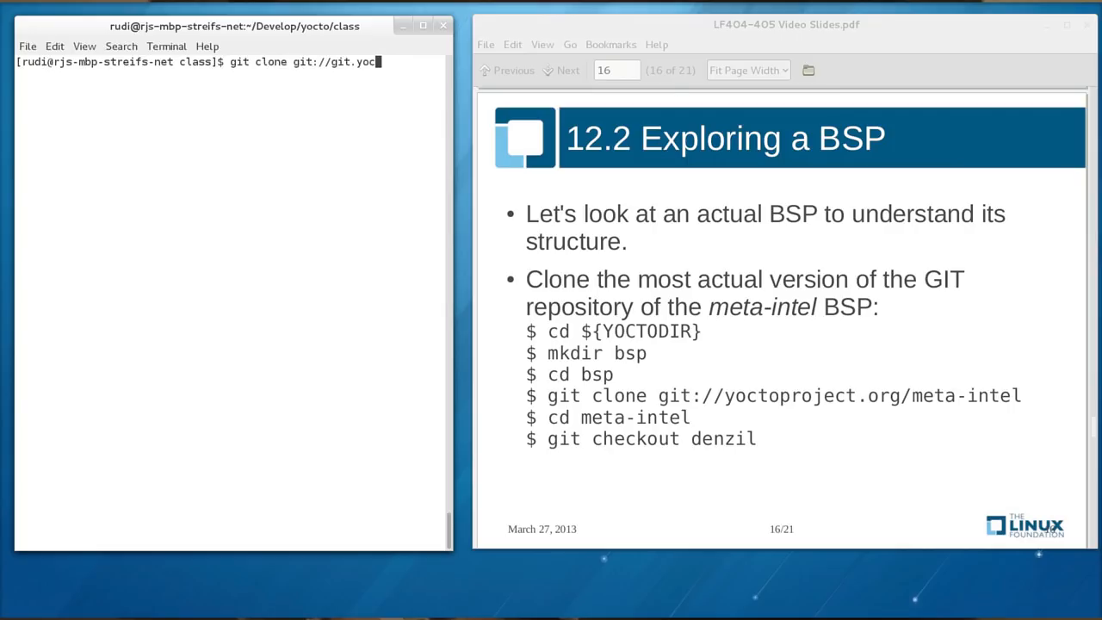
{"action": "type", "text": "toproject.org/m"}
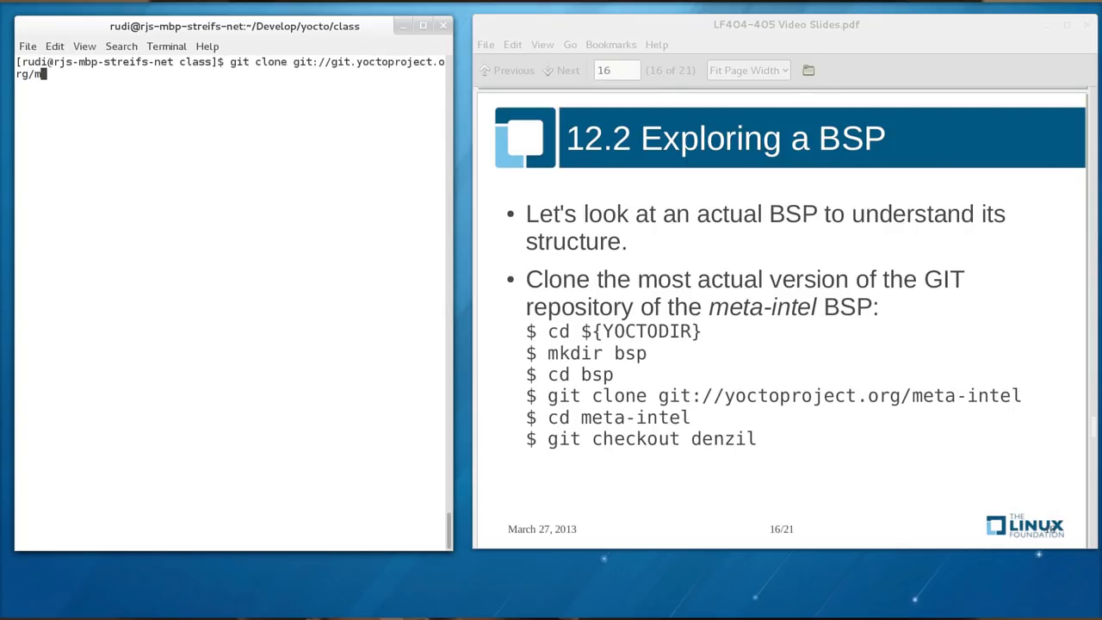
{"action": "type", "text": "eta"}
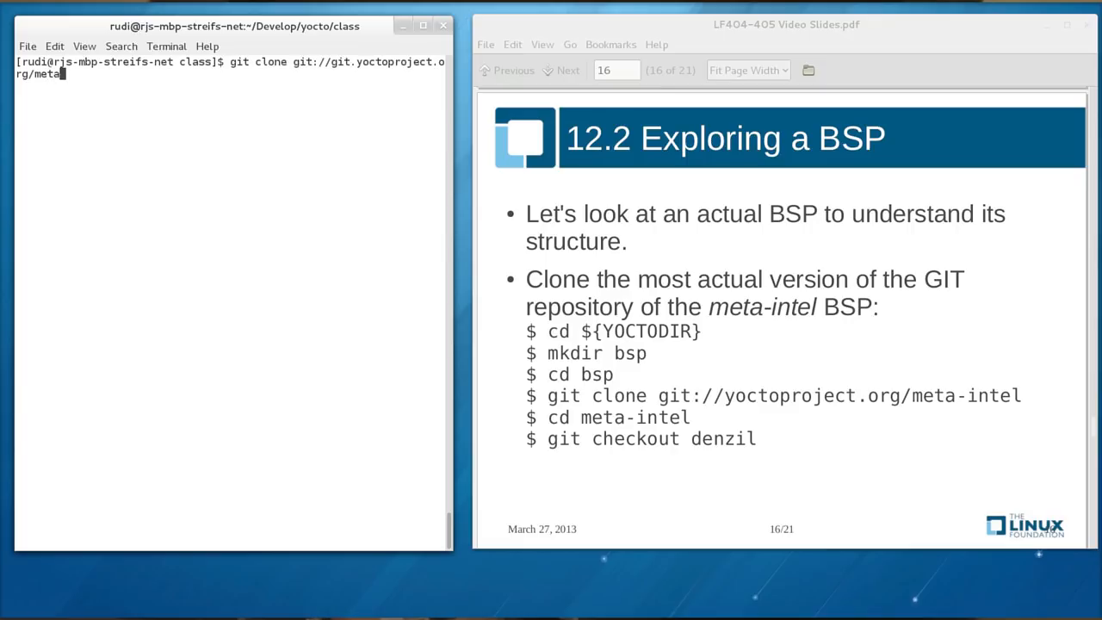
{"action": "type", "text": "-intel"}
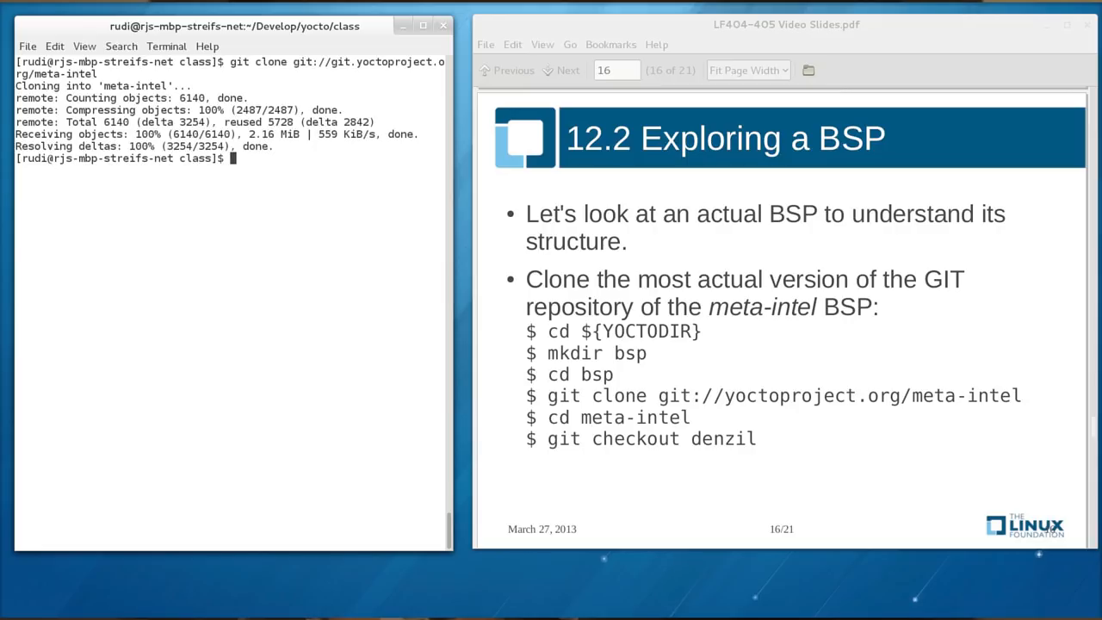
Enter the meta-intel directory and list its BSP layers with ls
{"action": "type", "text": "cd meta-inte"}
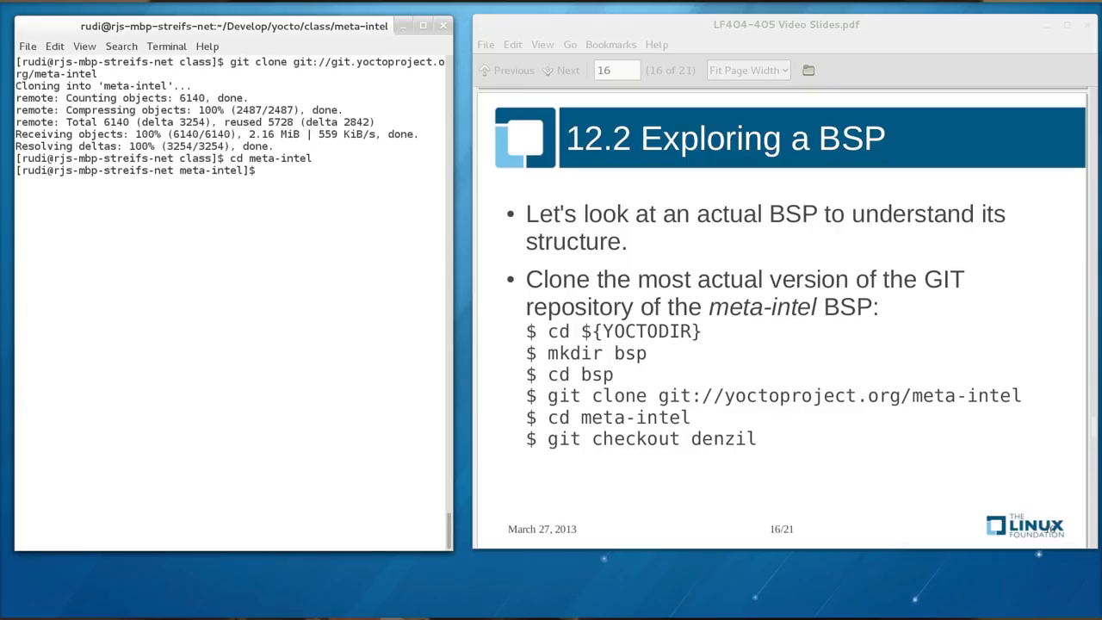
{"action": "type", "text": "ls"}
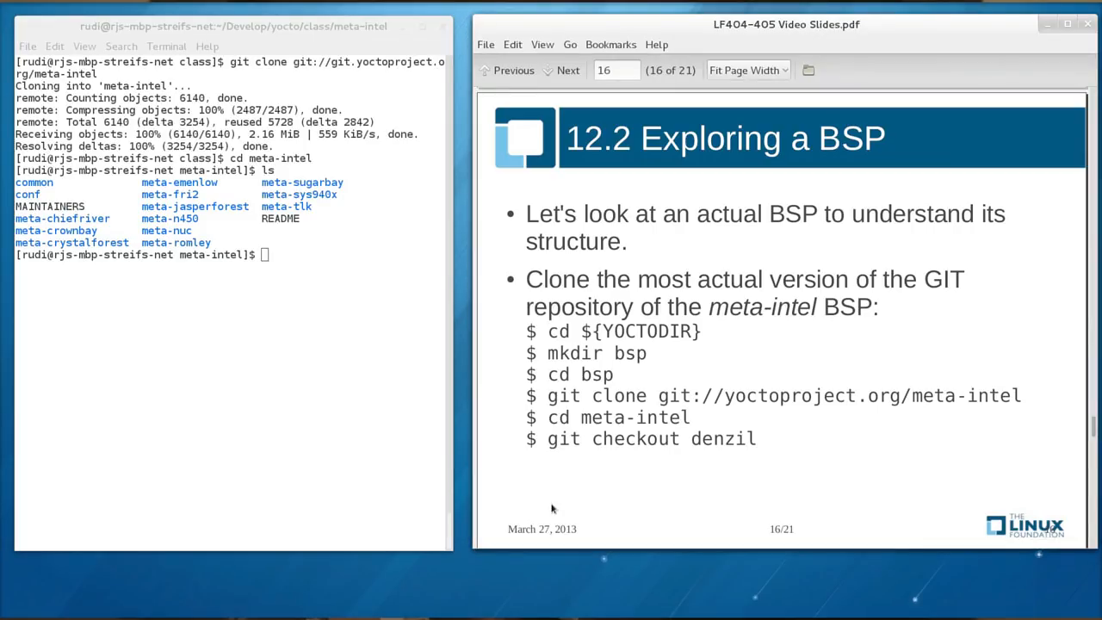
Advance through Methods for Building a BSP to slide 18, Yocto Project BSP Scripts
{"action": "left_click", "coordinate": [569, 68]}
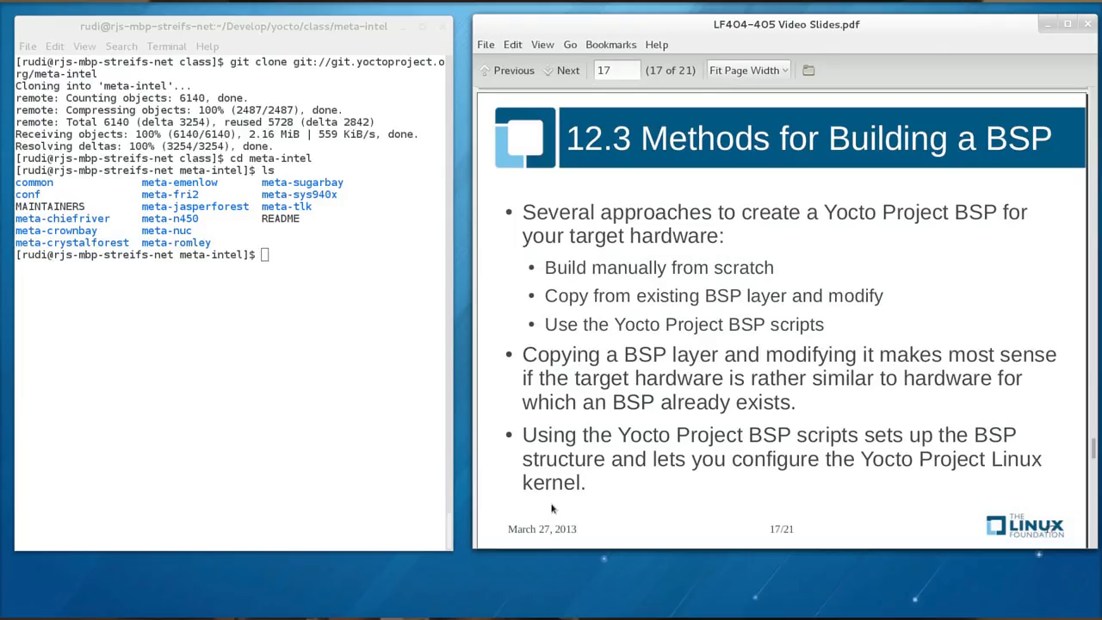
{"action": "mouse_move", "coordinate": [612, 508]}
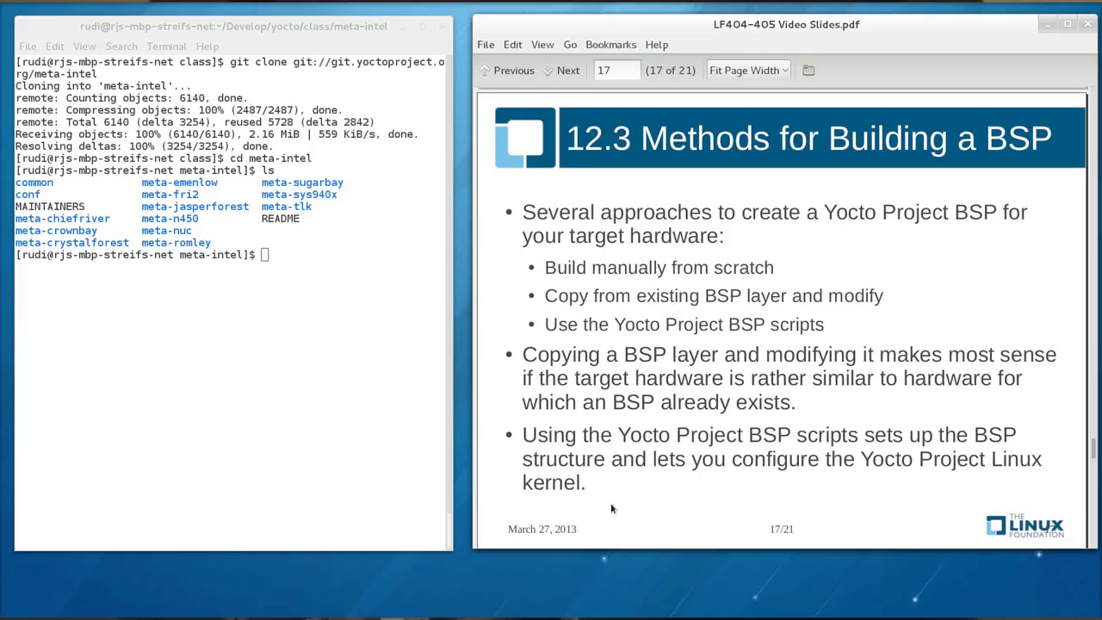
{"action": "mouse_move", "coordinate": [634, 513]}
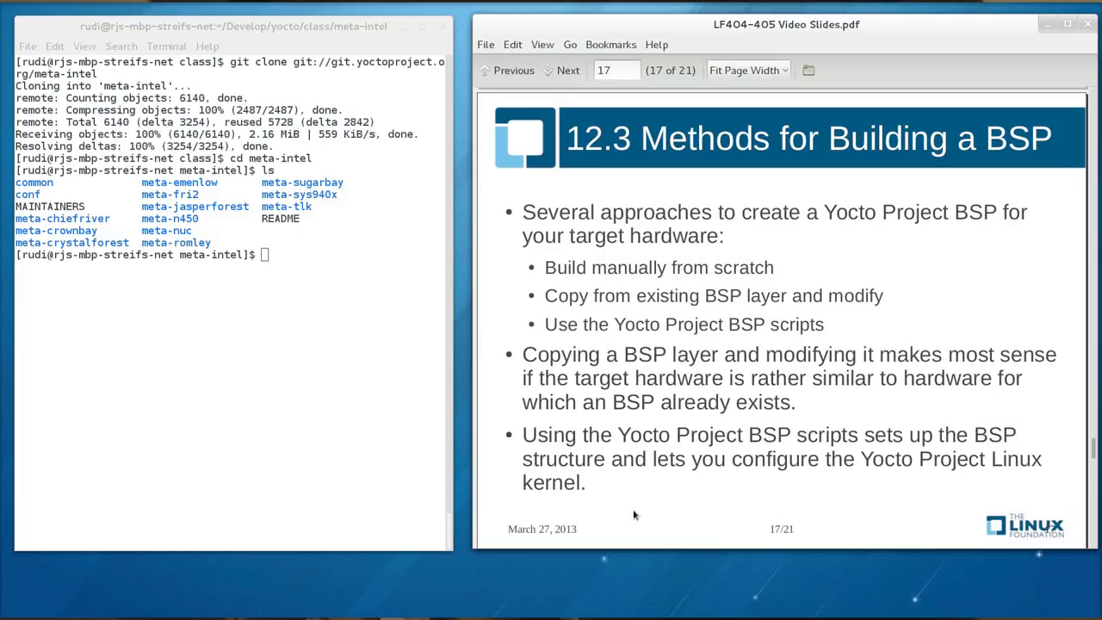
{"action": "left_click", "coordinate": [568, 69]}
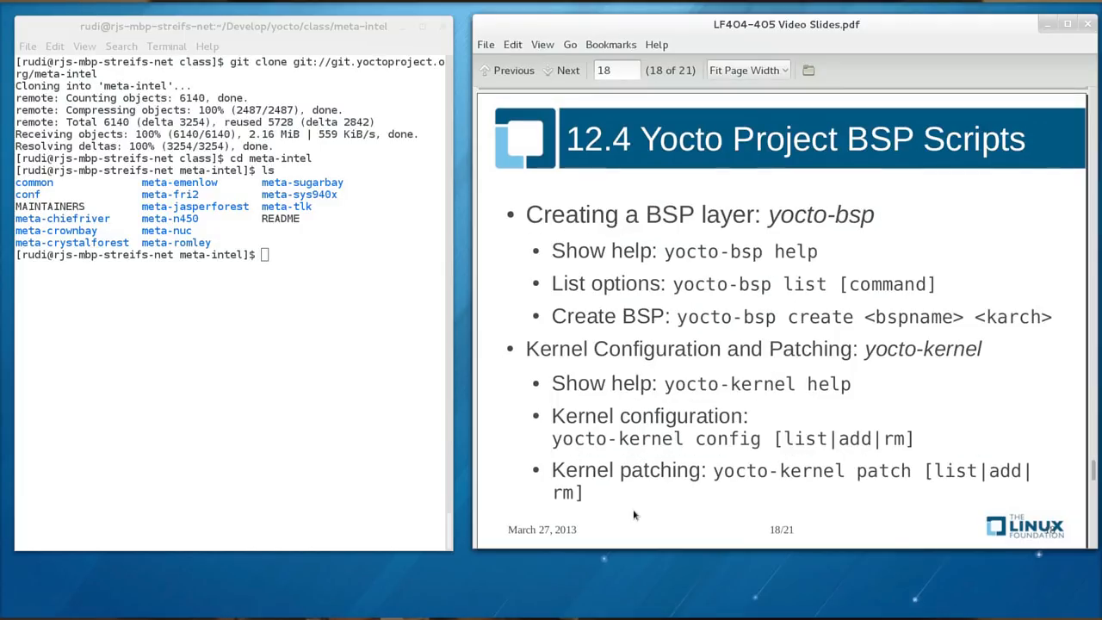